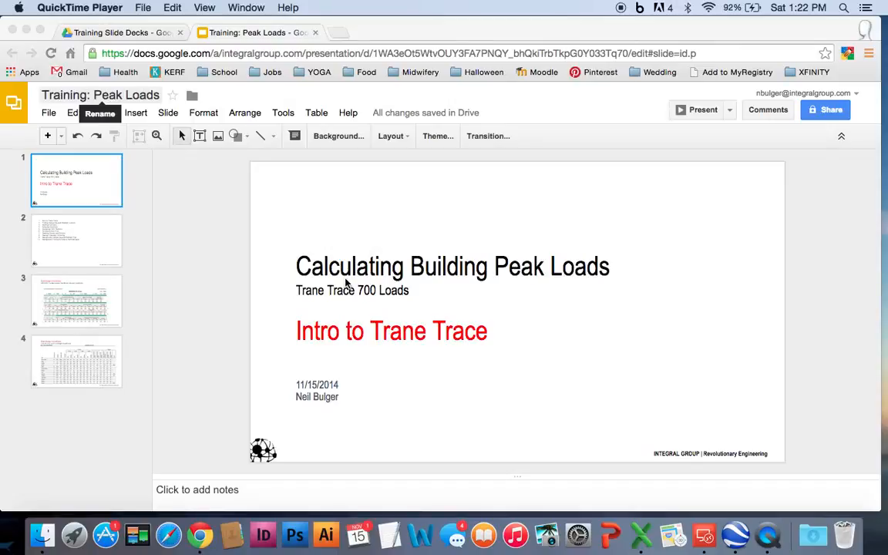
{"action": "mouse_move", "coordinate": [277, 270]}
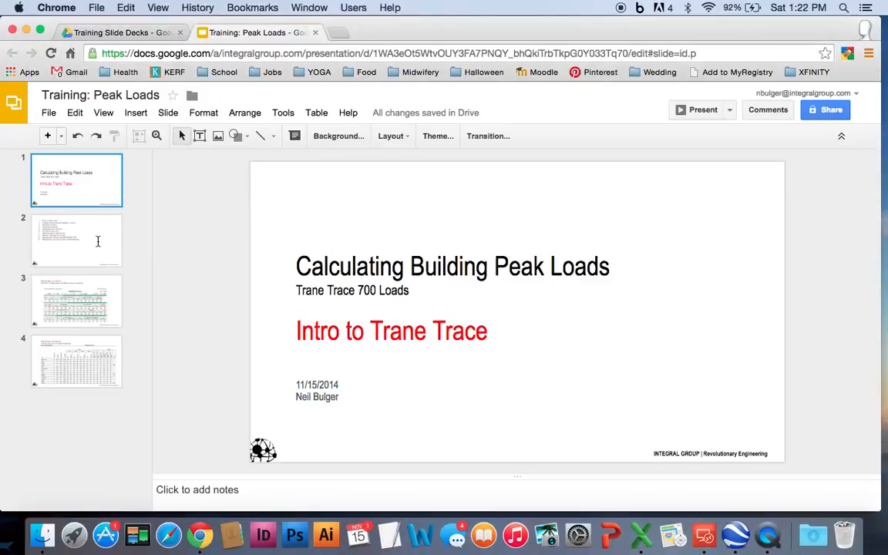
Flip between the title slide and the training topics agenda slide
{"action": "left_click", "coordinate": [76, 241]}
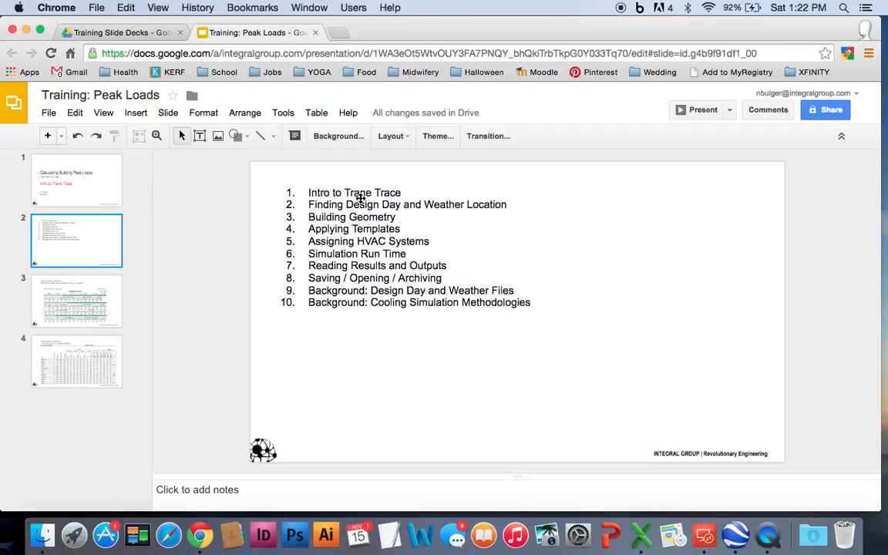
{"action": "left_click", "coordinate": [76, 179]}
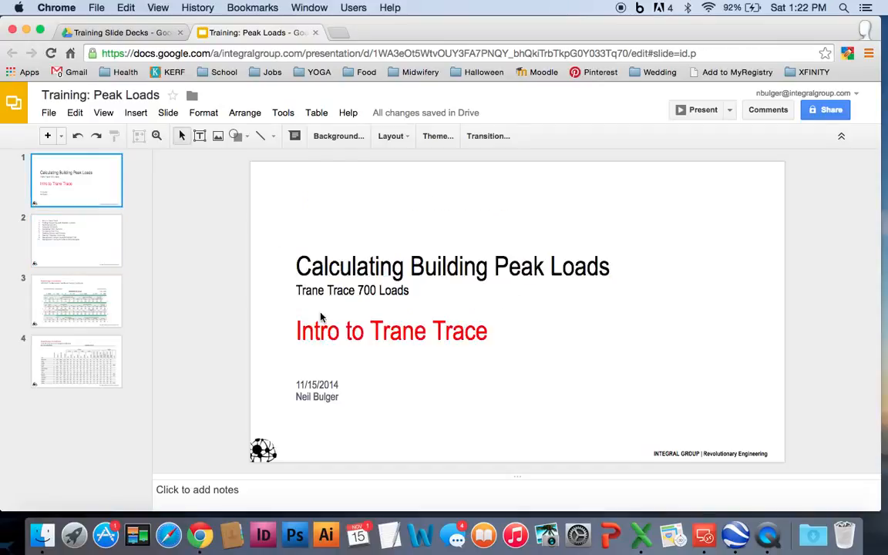
{"action": "mouse_move", "coordinate": [541, 373]}
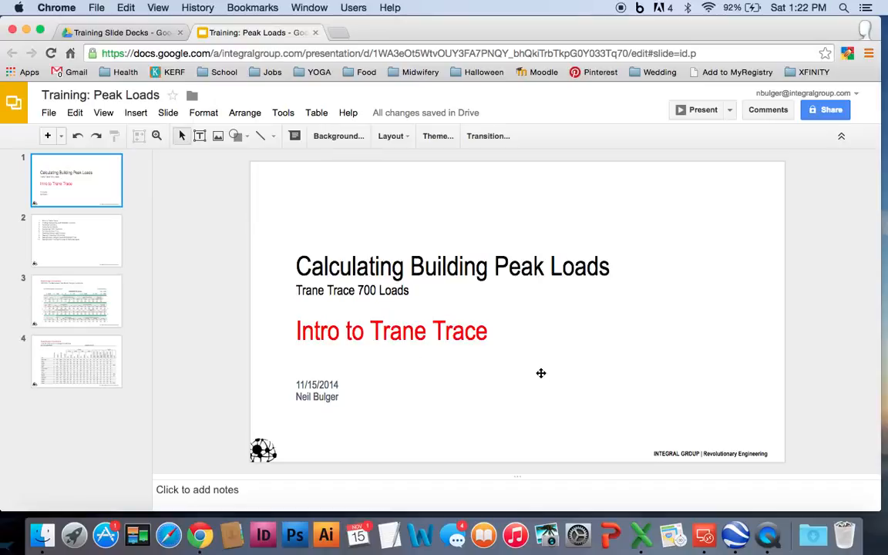
{"action": "mouse_move", "coordinate": [559, 345]}
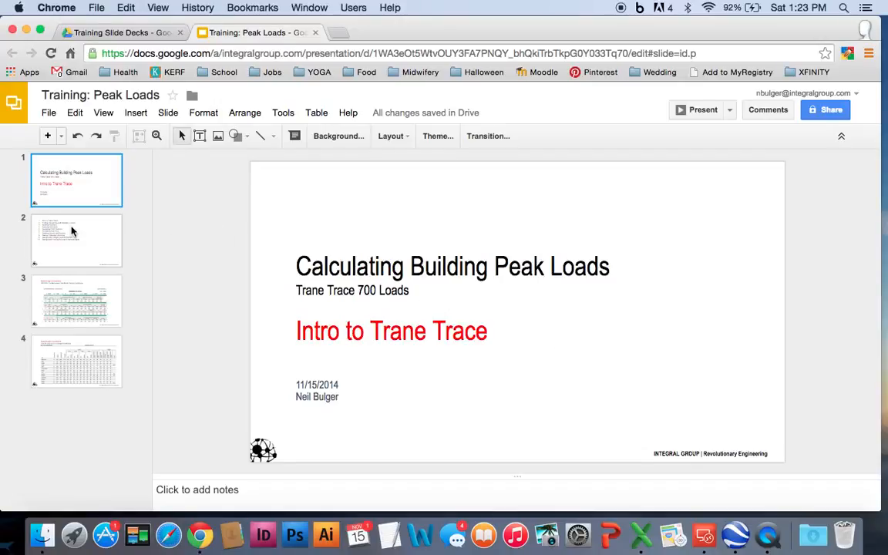
{"action": "left_click", "coordinate": [76, 241]}
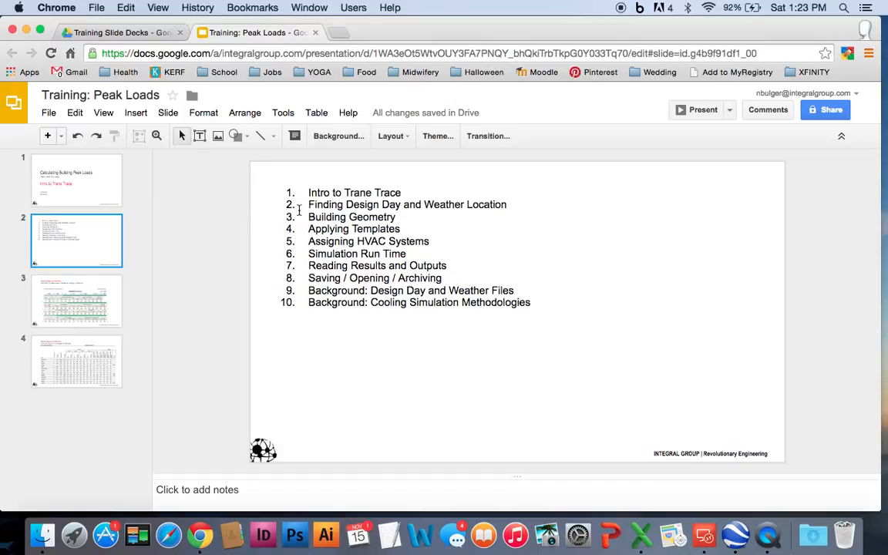
{"action": "left_click", "coordinate": [76, 180]}
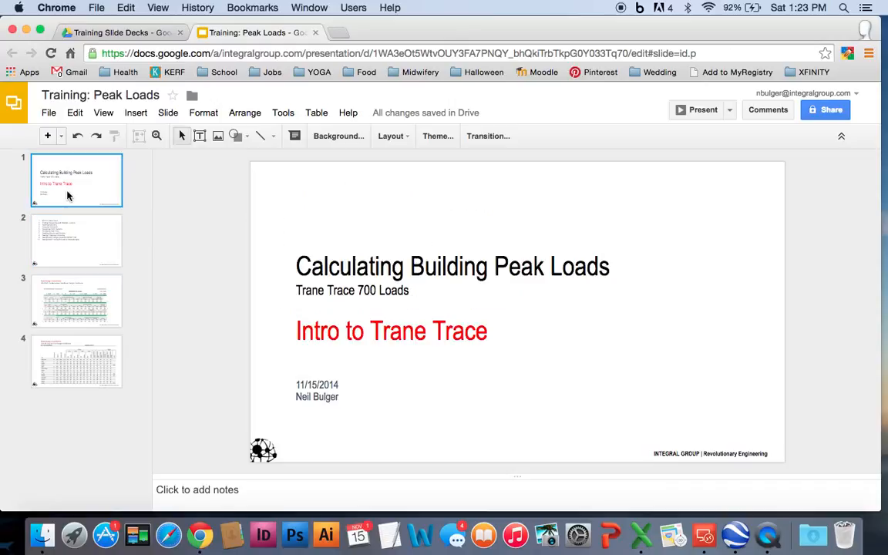
{"action": "mouse_move", "coordinate": [705, 534]}
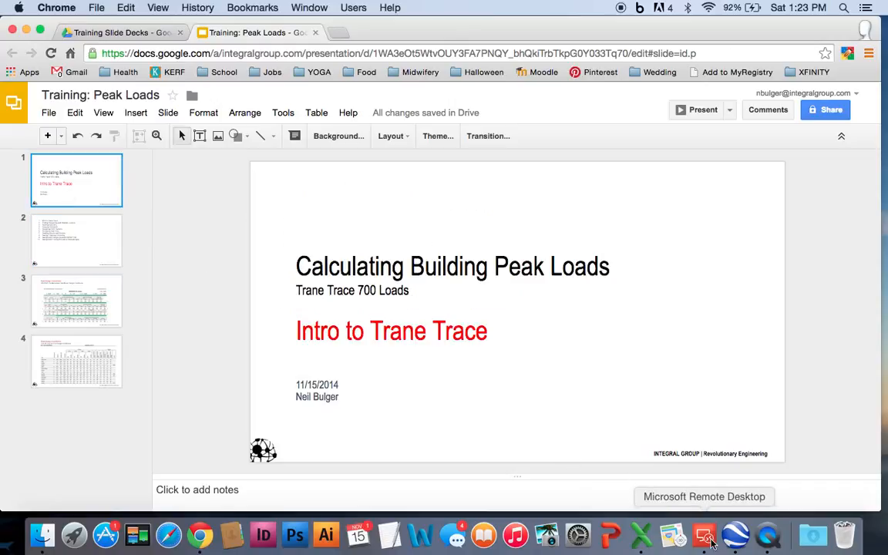
Connect to the IG Oakland remote desktop and launch TRACE Load Design
{"action": "left_click", "coordinate": [705, 534]}
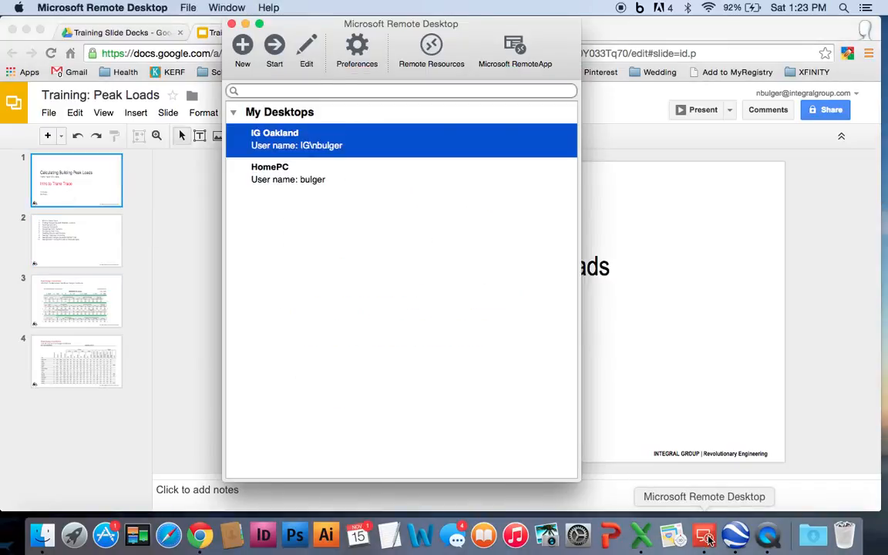
{"action": "double_click", "coordinate": [297, 139]}
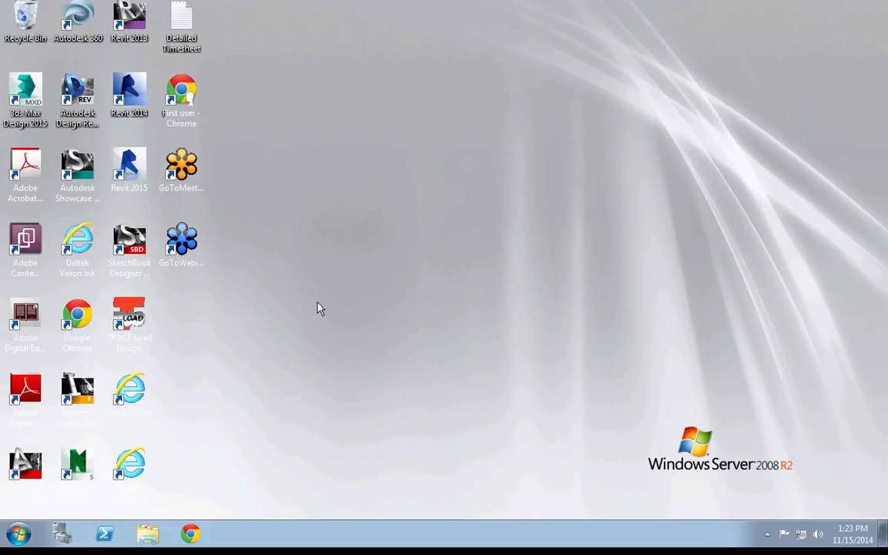
{"action": "left_click", "coordinate": [129, 316]}
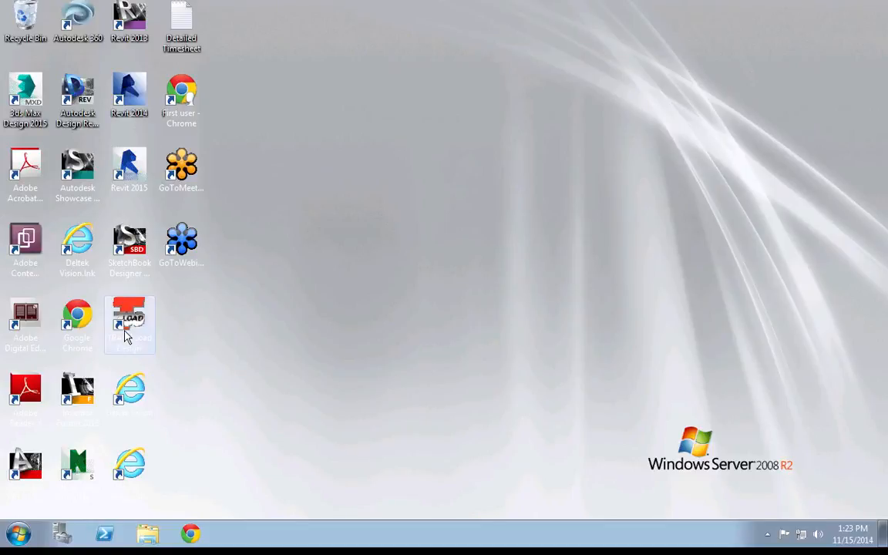
{"action": "left_click", "coordinate": [129, 324]}
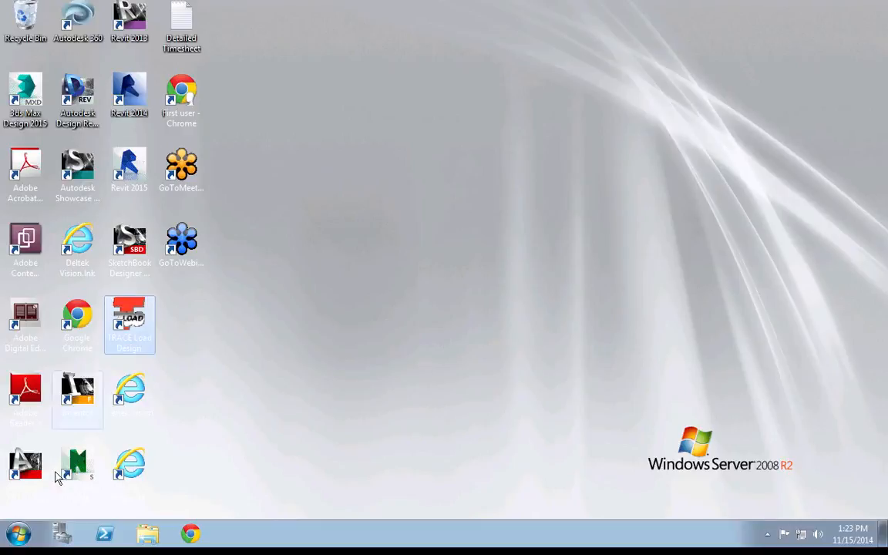
{"action": "mouse_move", "coordinate": [18, 533]}
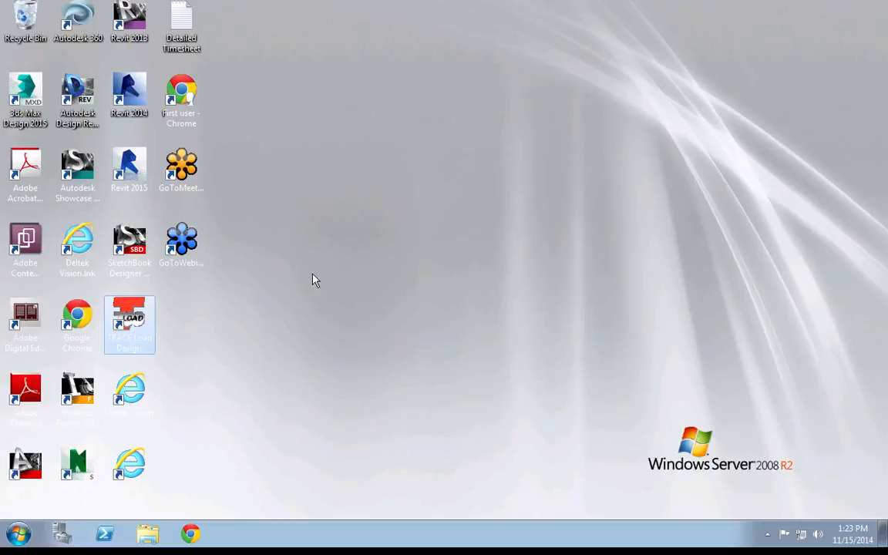
{"action": "double_click", "coordinate": [129, 324]}
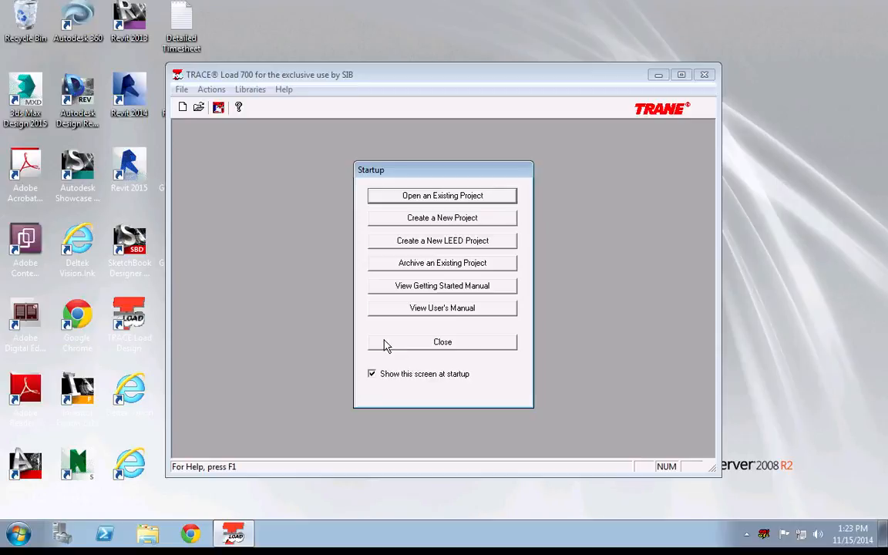
{"action": "mouse_move", "coordinate": [505, 162]}
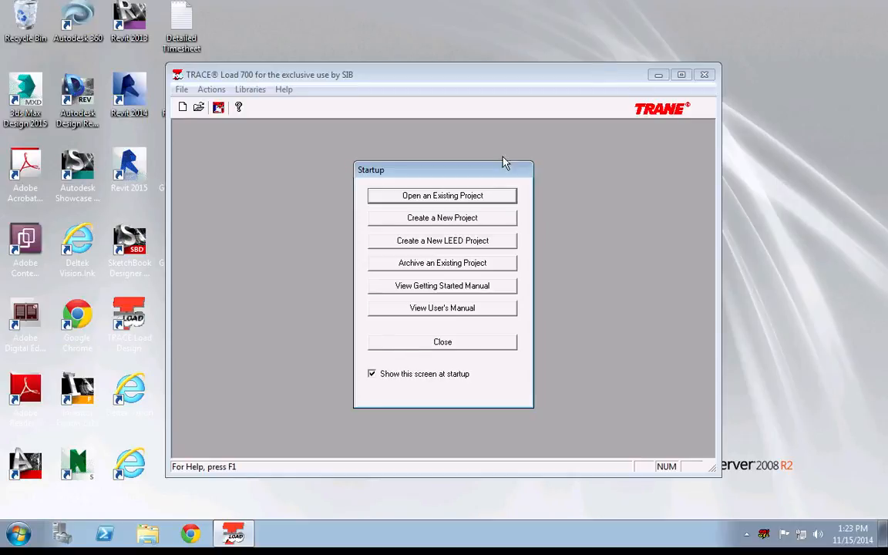
{"action": "mouse_move", "coordinate": [473, 358]}
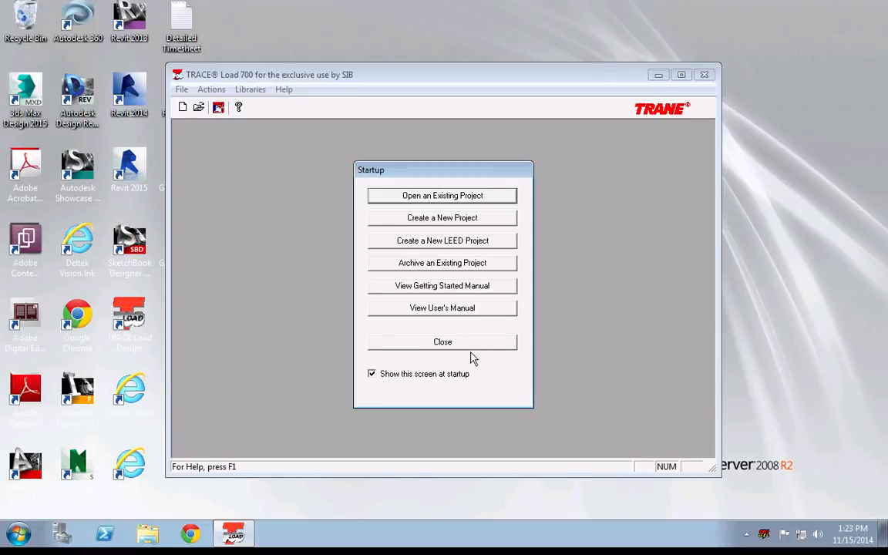
{"action": "mouse_move", "coordinate": [480, 352]}
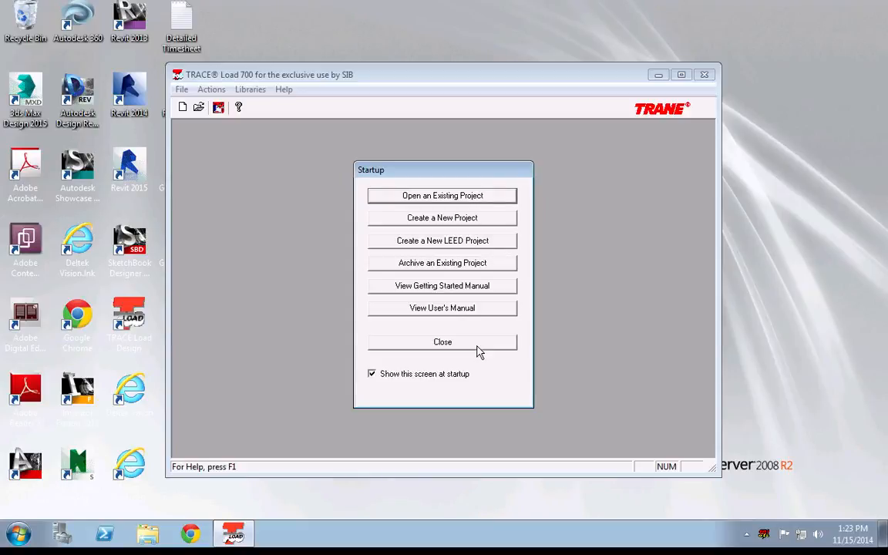
{"action": "mouse_move", "coordinate": [495, 232]}
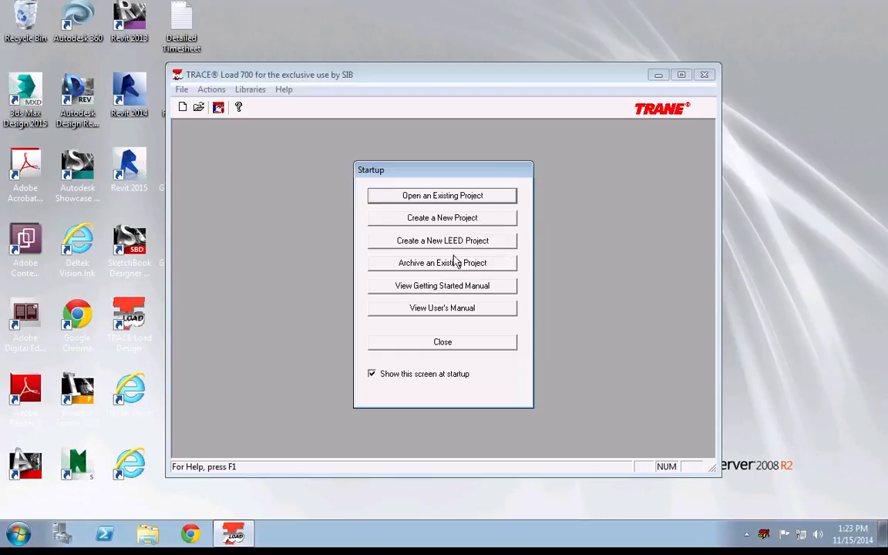
{"action": "mouse_move", "coordinate": [471, 241]}
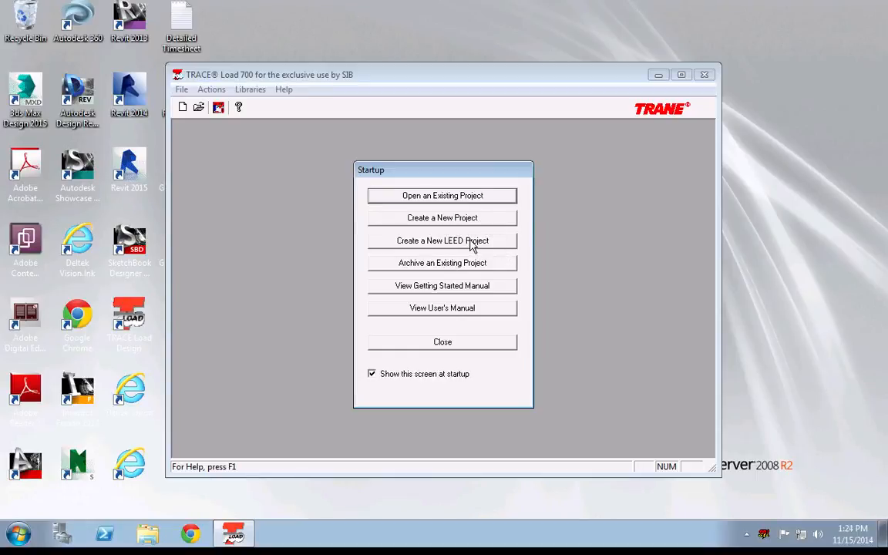
{"action": "mouse_move", "coordinate": [517, 241]}
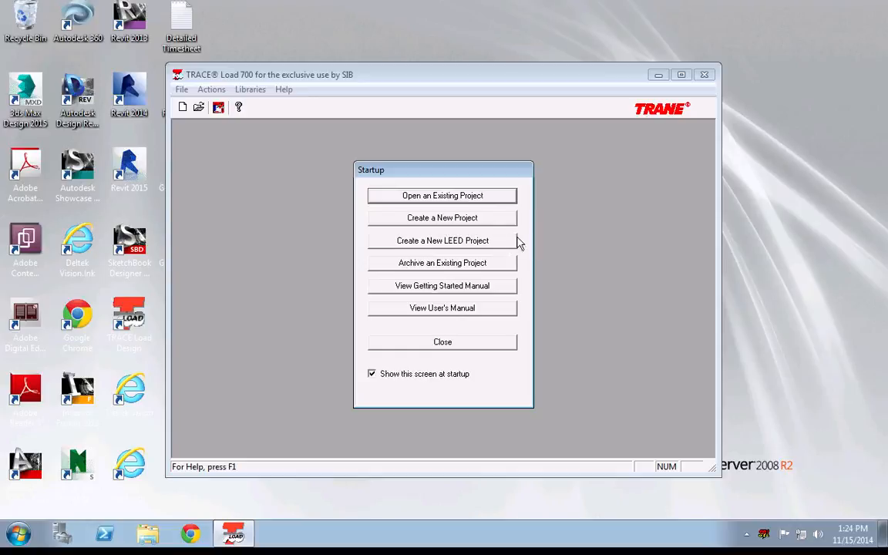
{"action": "mouse_move", "coordinate": [483, 234]}
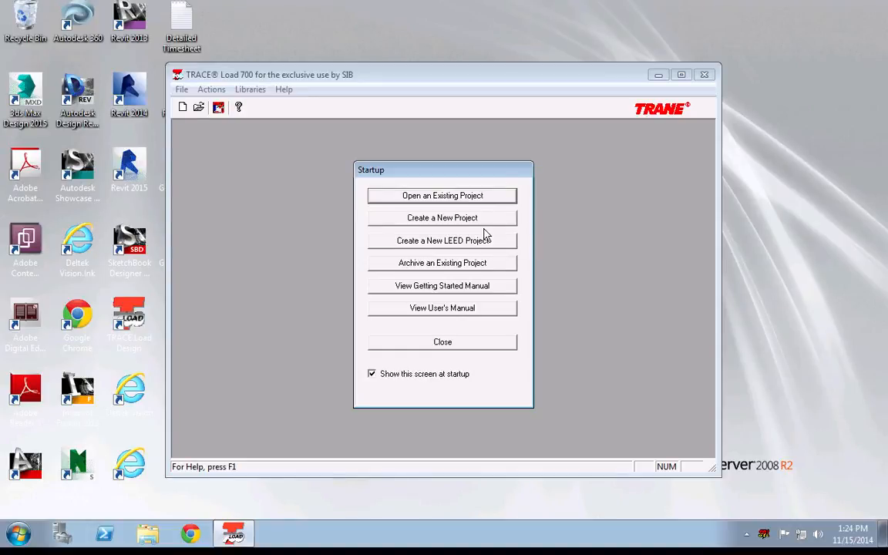
Create project 'Demo IG Trace' in a new desktop folder 'New Demo Trace Project'
{"action": "left_click", "coordinate": [442, 217]}
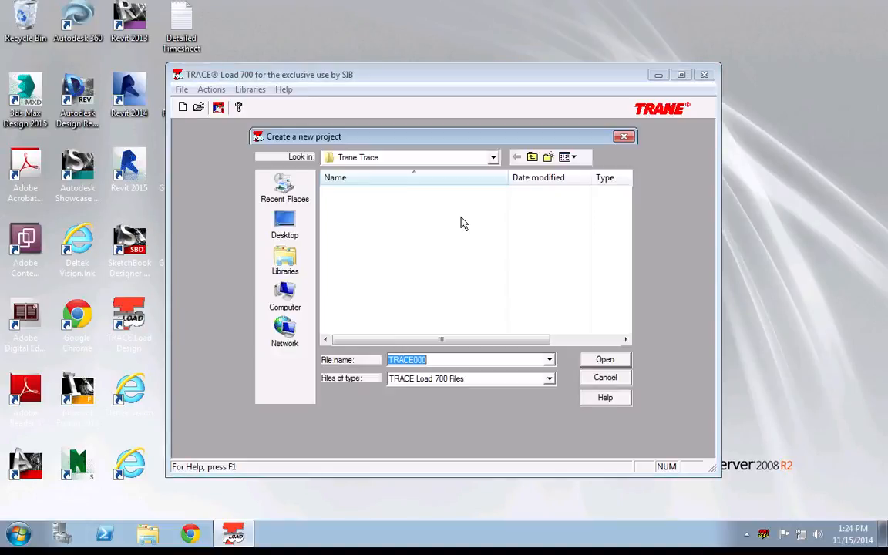
{"action": "left_click", "coordinate": [284, 223]}
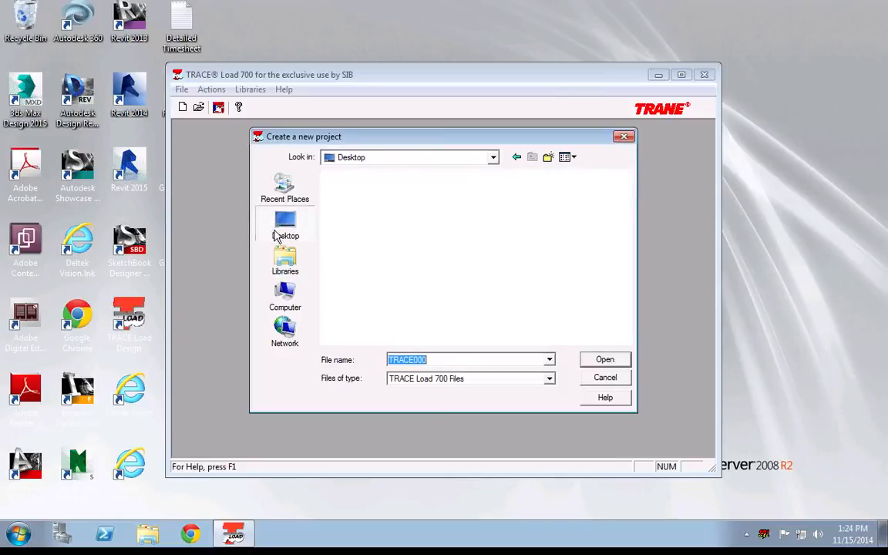
{"action": "left_click", "coordinate": [548, 157]}
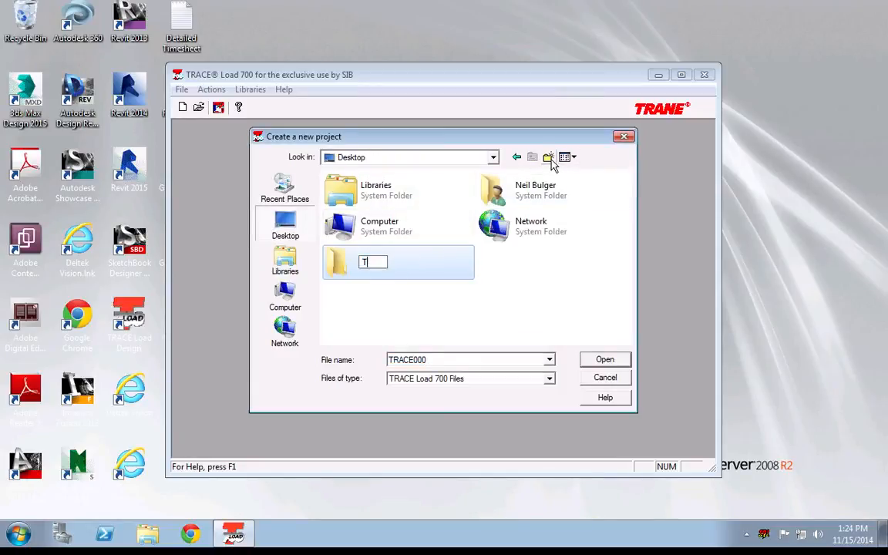
{"action": "type", "text": "New Demo"}
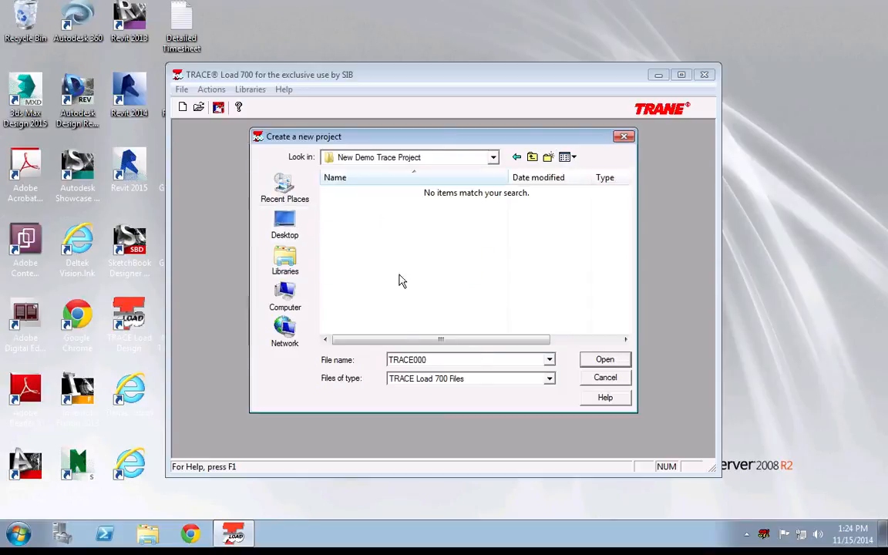
{"action": "type", "text": "Demo IG Trace"}
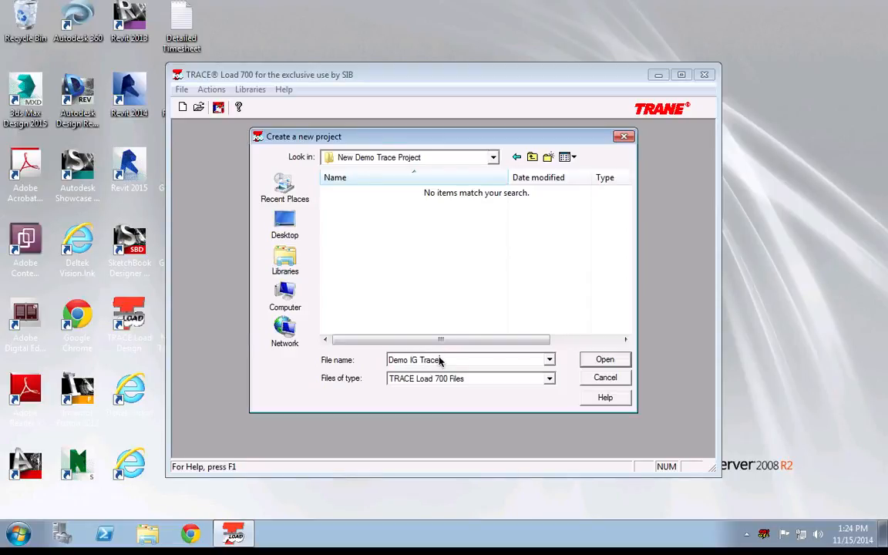
{"action": "left_click", "coordinate": [604, 358]}
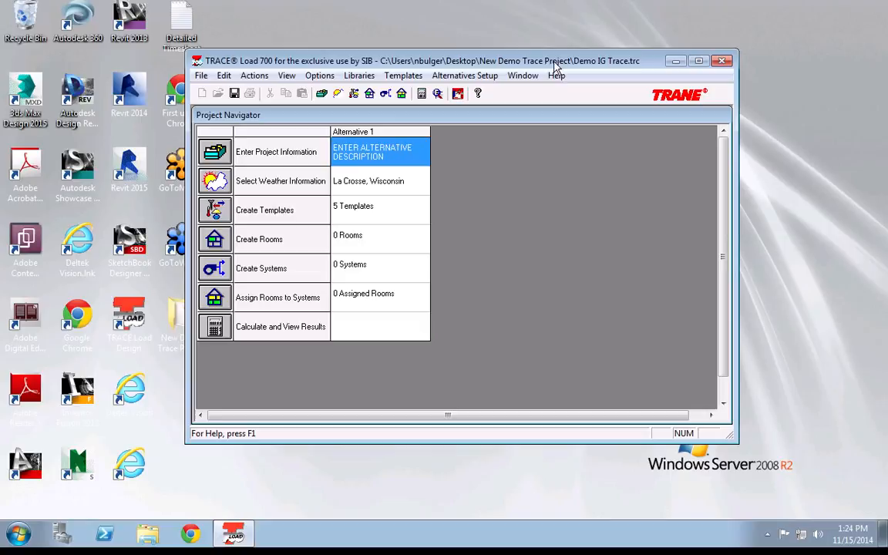
{"action": "mouse_move", "coordinate": [605, 69]}
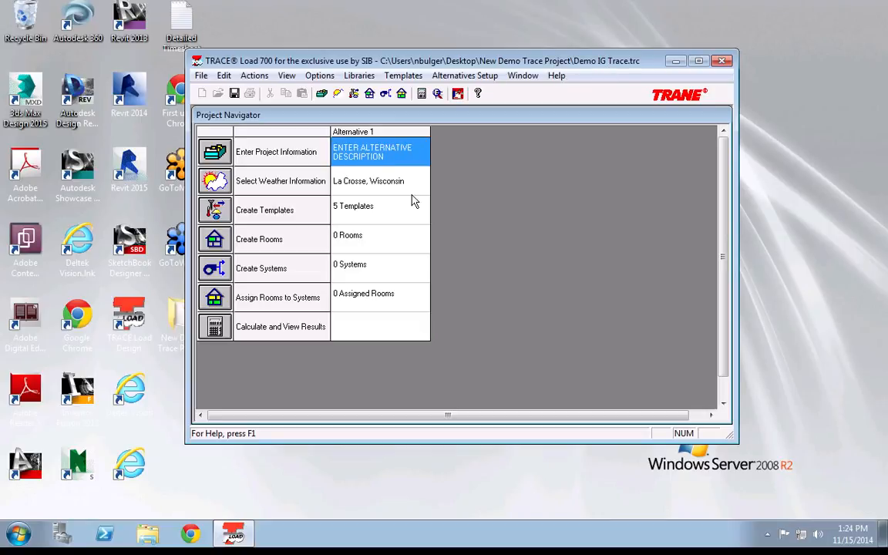
{"action": "mouse_move", "coordinate": [391, 242]}
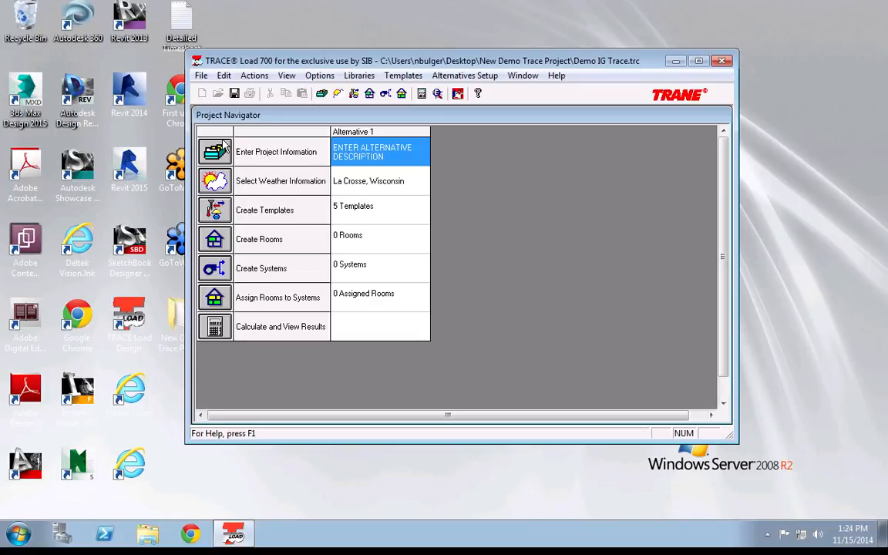
{"action": "mouse_move", "coordinate": [333, 156]}
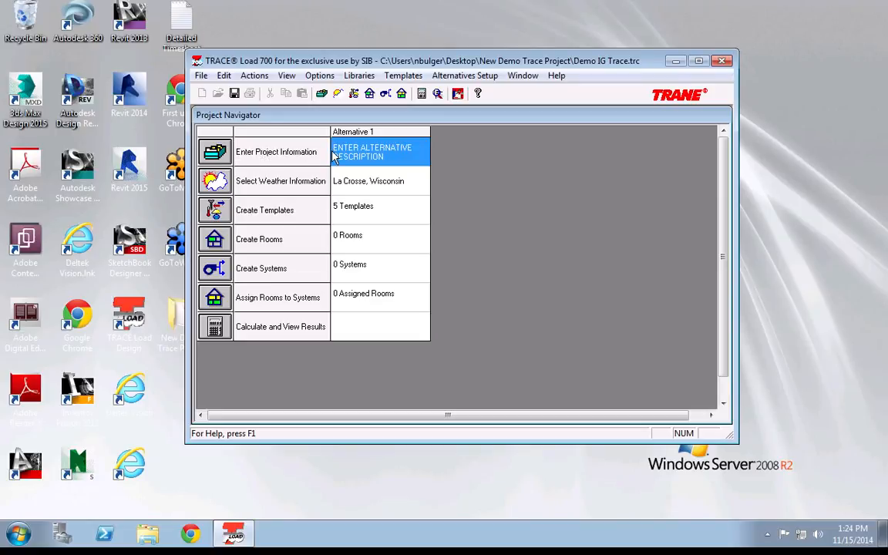
{"action": "mouse_move", "coordinate": [323, 168]}
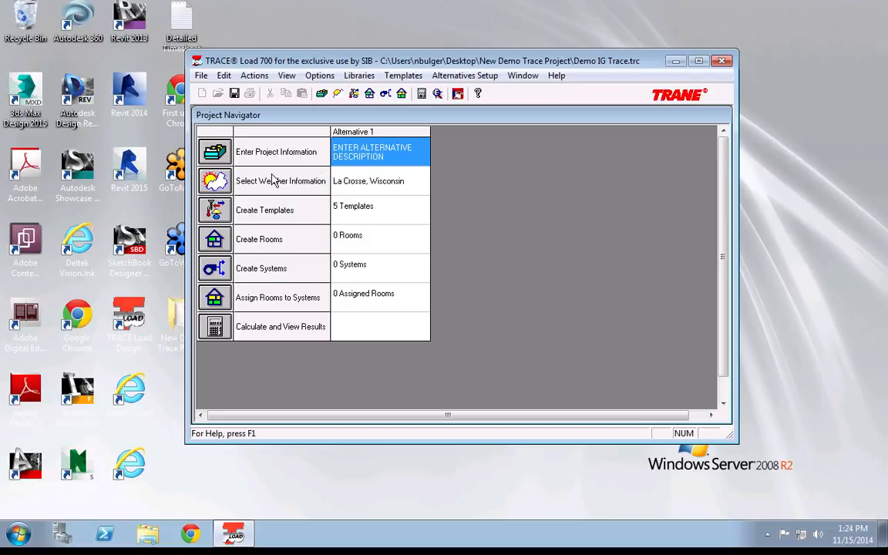
{"action": "mouse_move", "coordinate": [250, 202]}
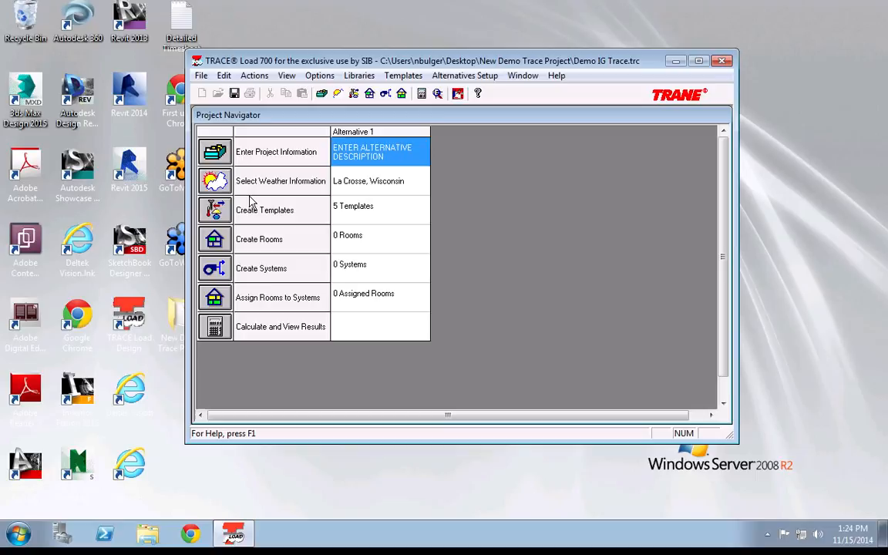
{"action": "mouse_move", "coordinate": [314, 219]}
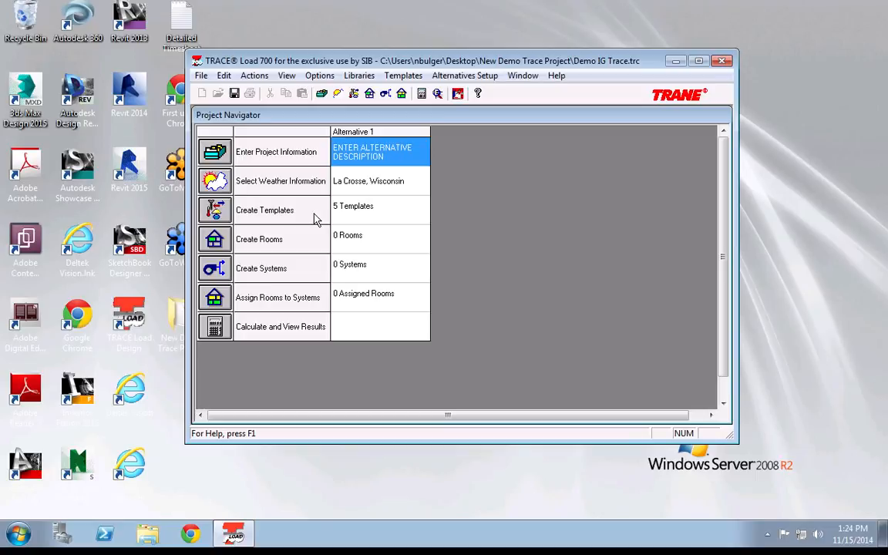
{"action": "mouse_move", "coordinate": [247, 152]}
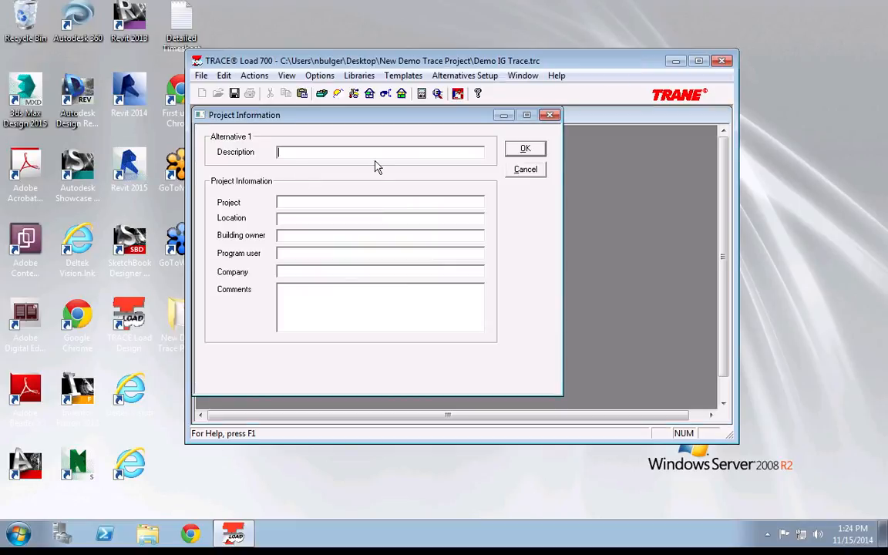
Enter 'IG Oakland Office' as Alternative 1's description and confirm
{"action": "type", "text": "IG"}
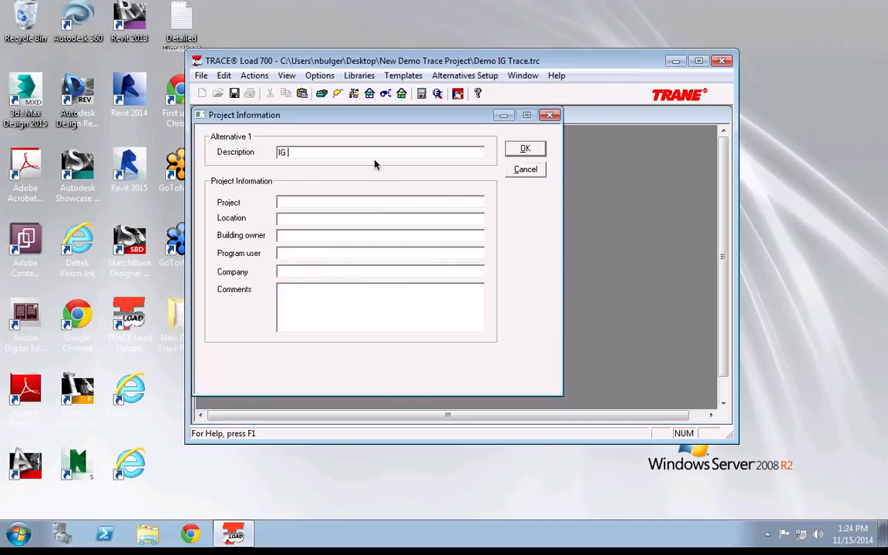
{"action": "type", "text": "Oakland Off"}
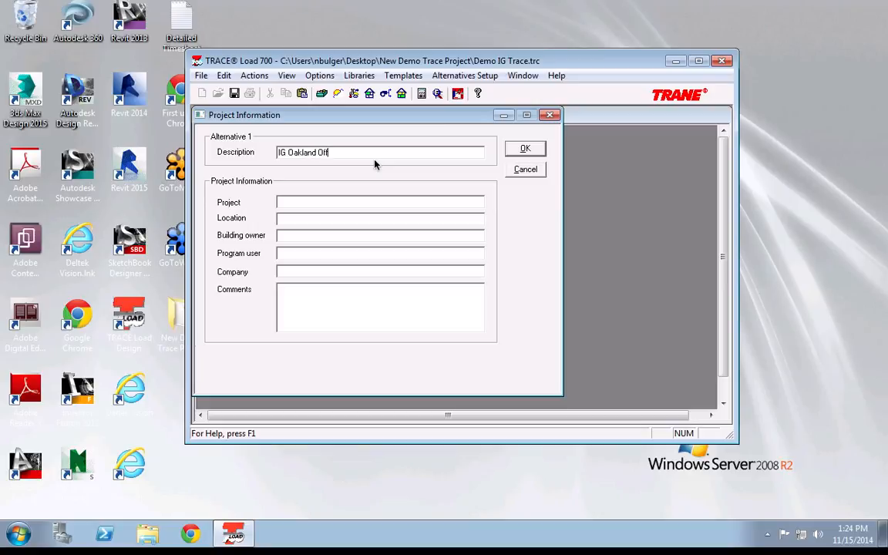
{"action": "type", "text": "ice"}
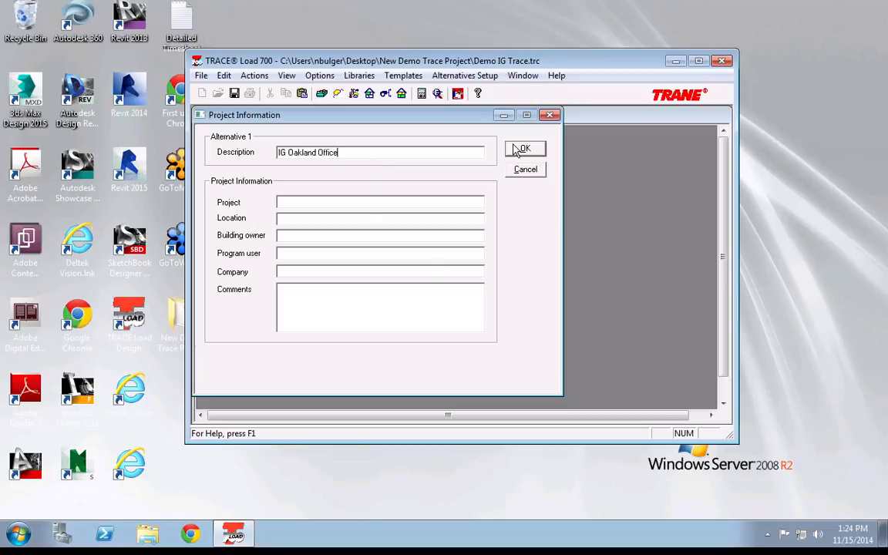
{"action": "left_click", "coordinate": [524, 148]}
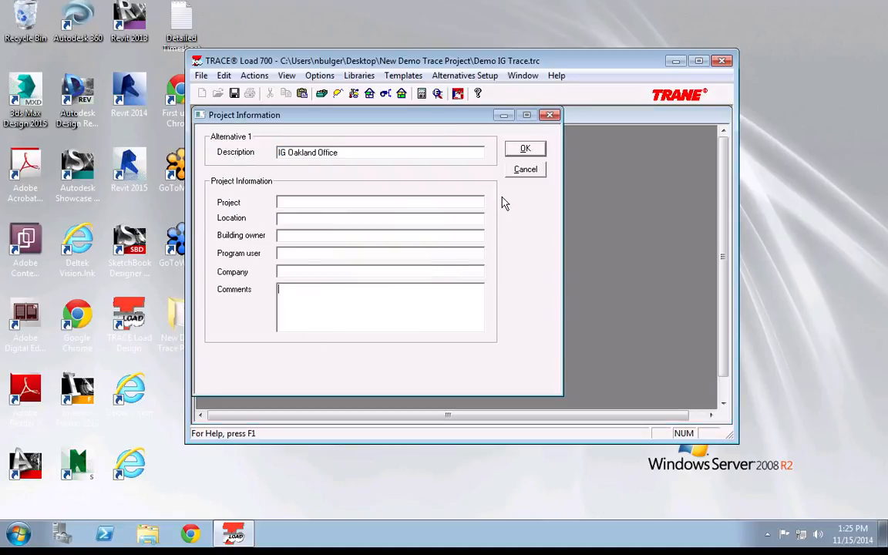
{"action": "left_click", "coordinate": [525, 148]}
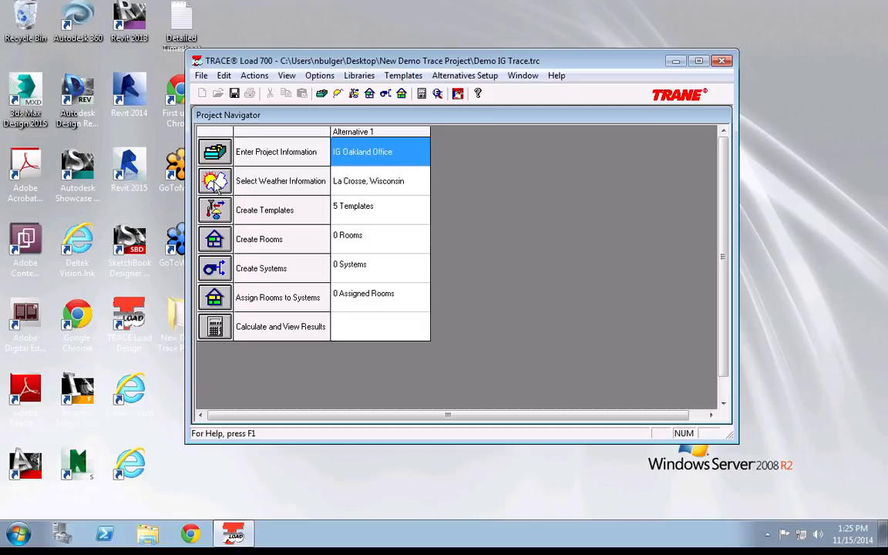
{"action": "mouse_move", "coordinate": [277, 174]}
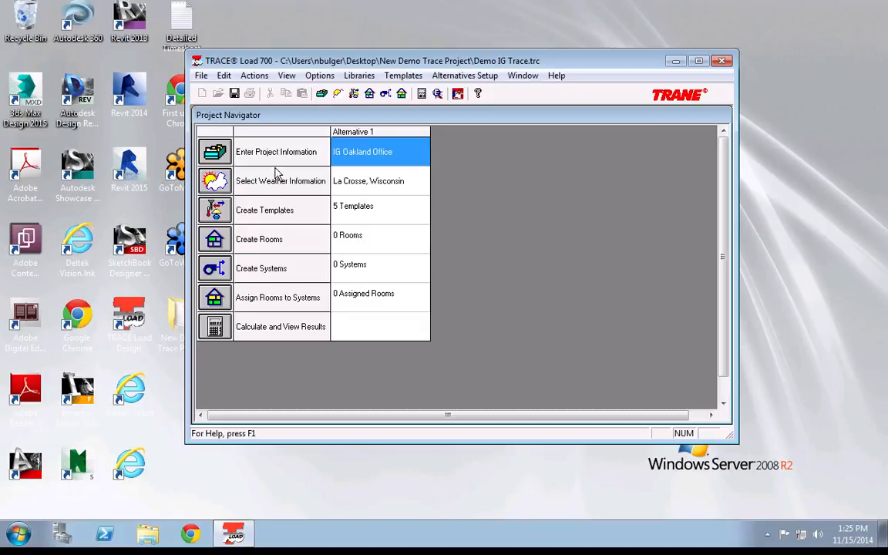
{"action": "mouse_move", "coordinate": [267, 196]}
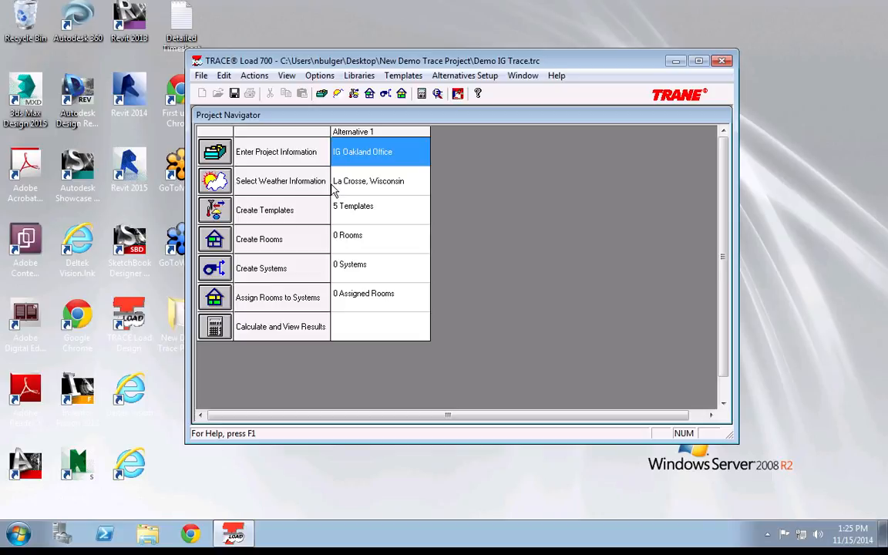
{"action": "mouse_move", "coordinate": [262, 218]}
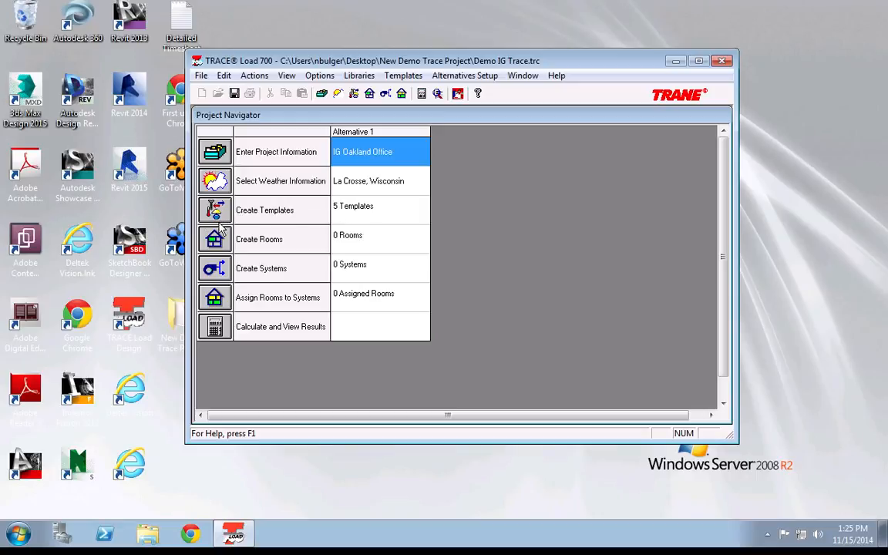
{"action": "mouse_move", "coordinate": [218, 221]}
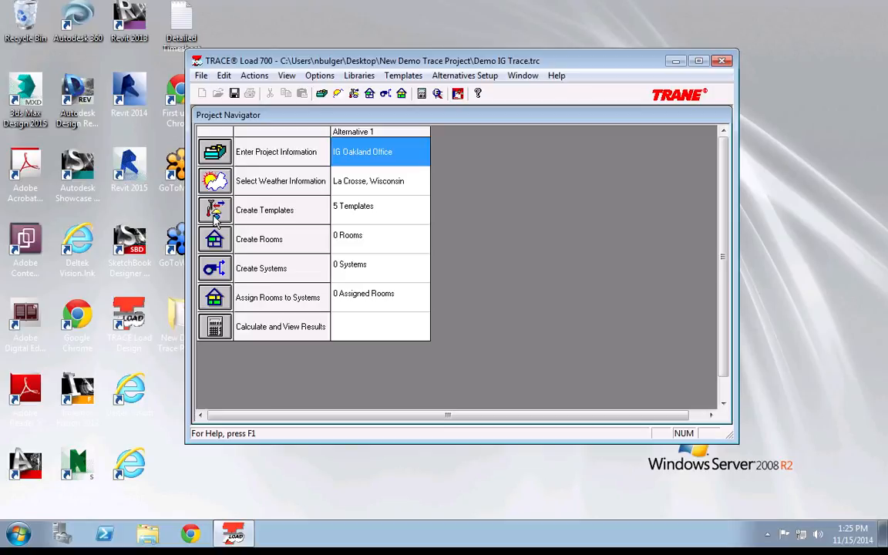
{"action": "mouse_move", "coordinate": [258, 216]}
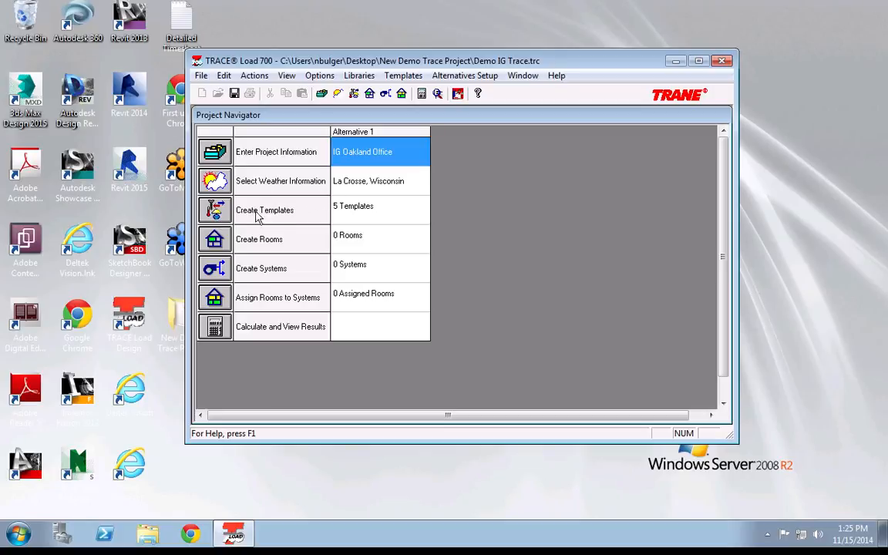
{"action": "mouse_move", "coordinate": [216, 239]}
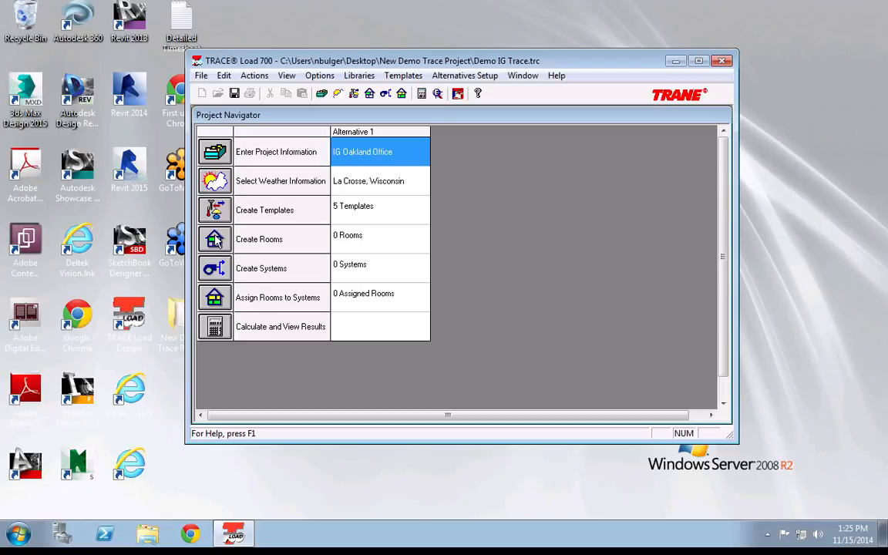
{"action": "mouse_move", "coordinate": [365, 249]}
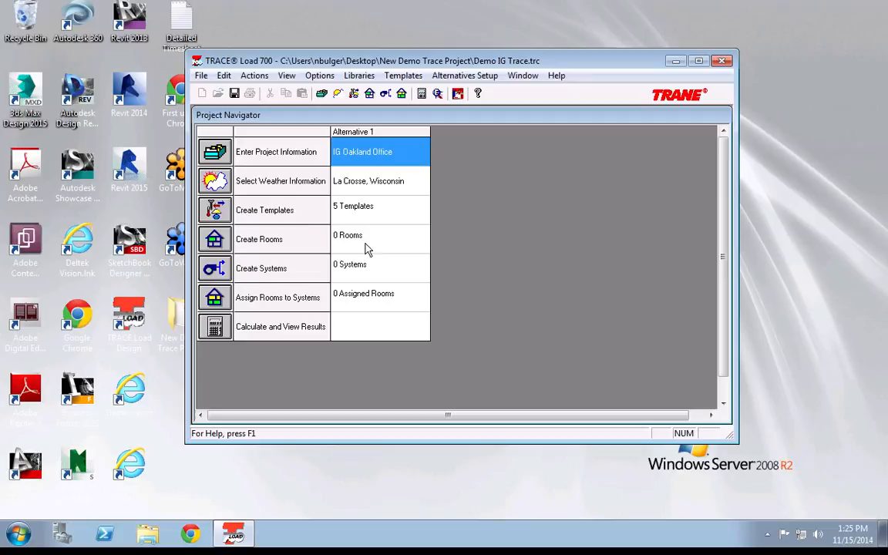
{"action": "mouse_move", "coordinate": [235, 276]}
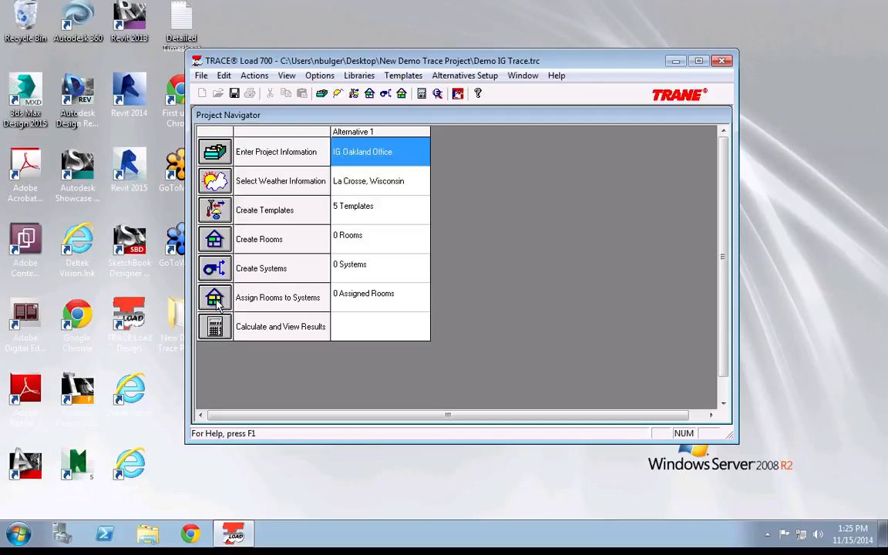
{"action": "mouse_move", "coordinate": [411, 110]}
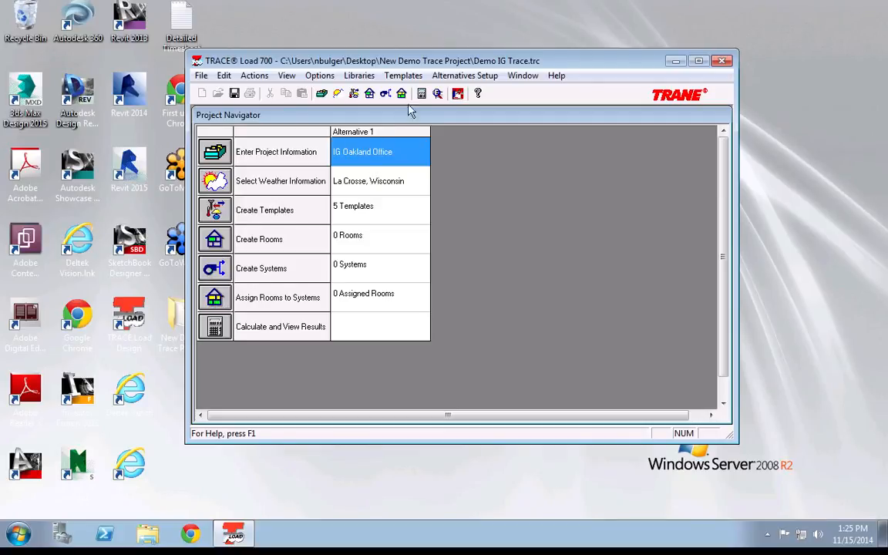
{"action": "mouse_move", "coordinate": [312, 120]}
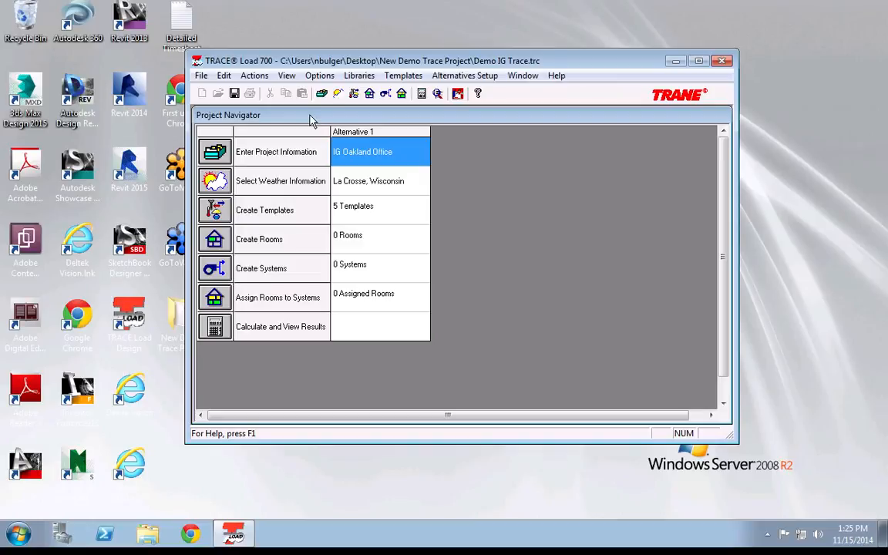
{"action": "mouse_move", "coordinate": [334, 63]}
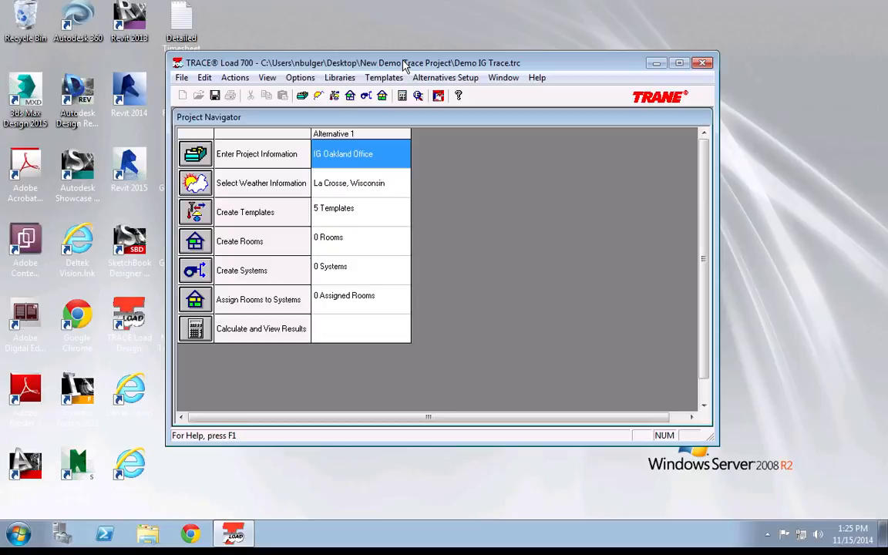
{"action": "mouse_move", "coordinate": [389, 143]}
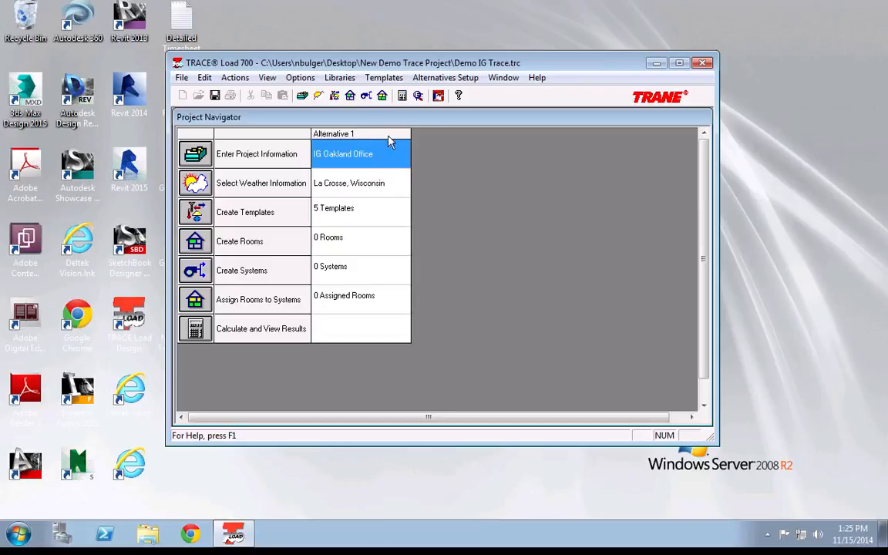
Open the Library / Template Editors and close the construction types library
{"action": "left_click", "coordinate": [340, 77]}
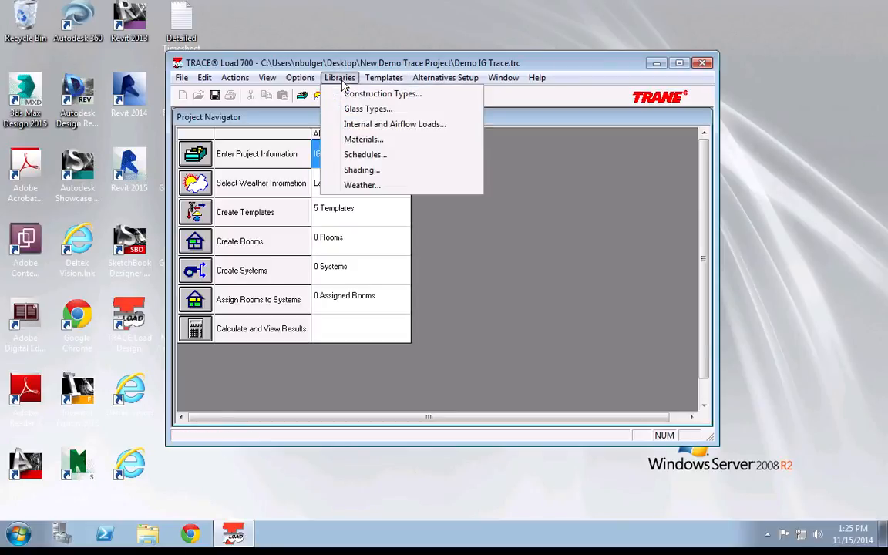
{"action": "mouse_move", "coordinate": [360, 170]}
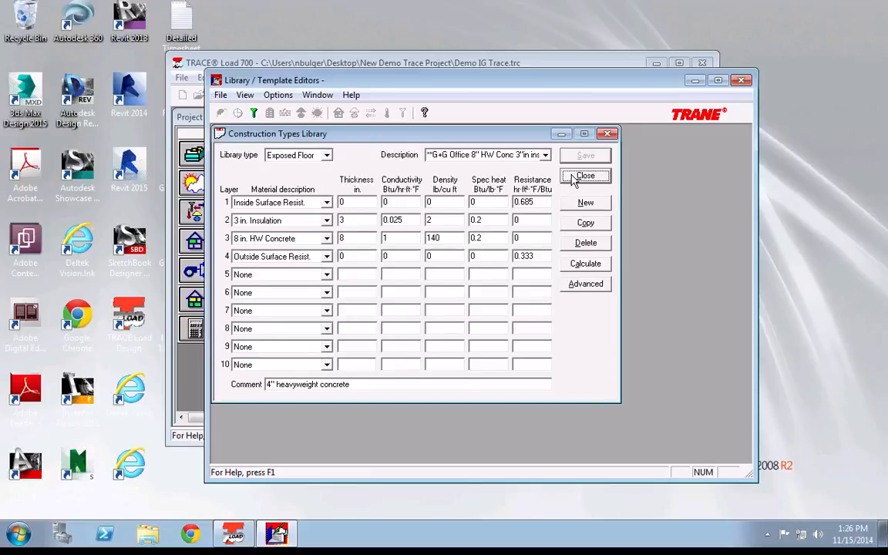
{"action": "left_click", "coordinate": [584, 175]}
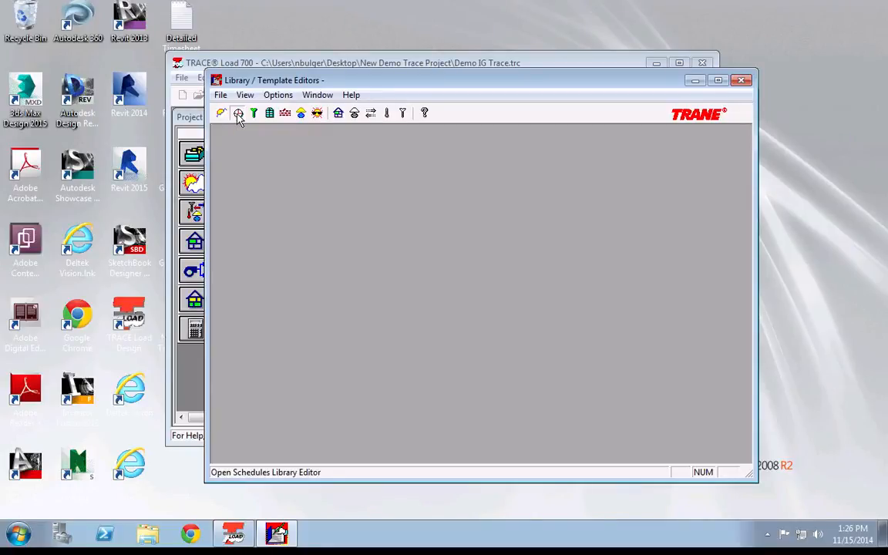
Browse Clg Equip - Low rise office and Common Area - Elementary School schedules, ending on Misc - Highrise Bldg
{"action": "left_click", "coordinate": [237, 113]}
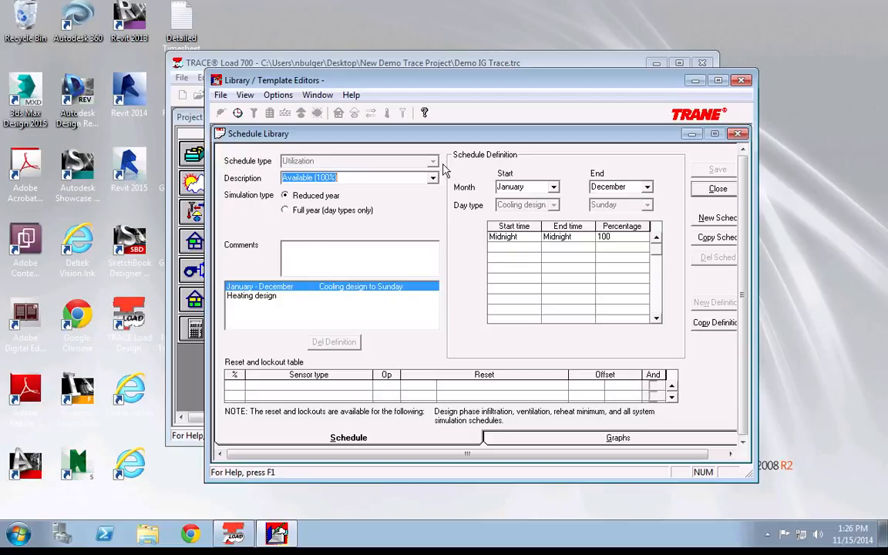
{"action": "mouse_move", "coordinate": [435, 186]}
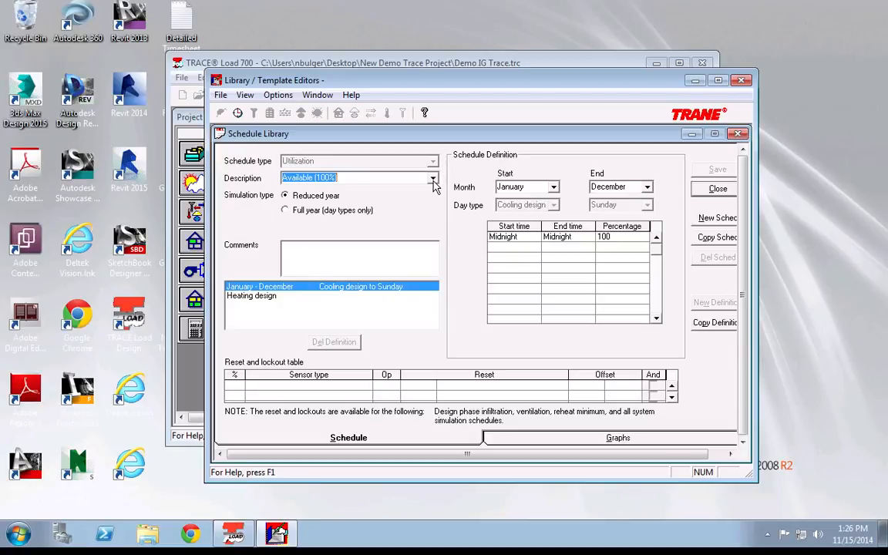
{"action": "left_click", "coordinate": [433, 178]}
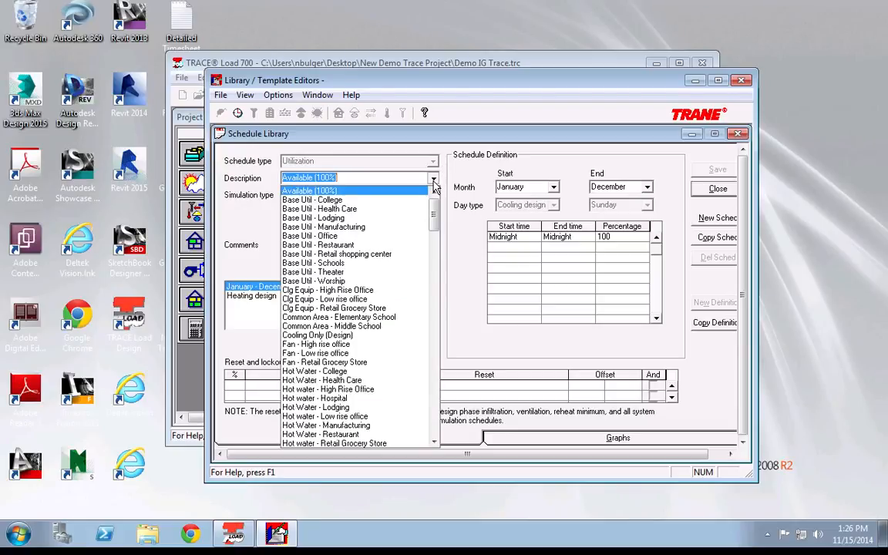
{"action": "left_click", "coordinate": [317, 244]}
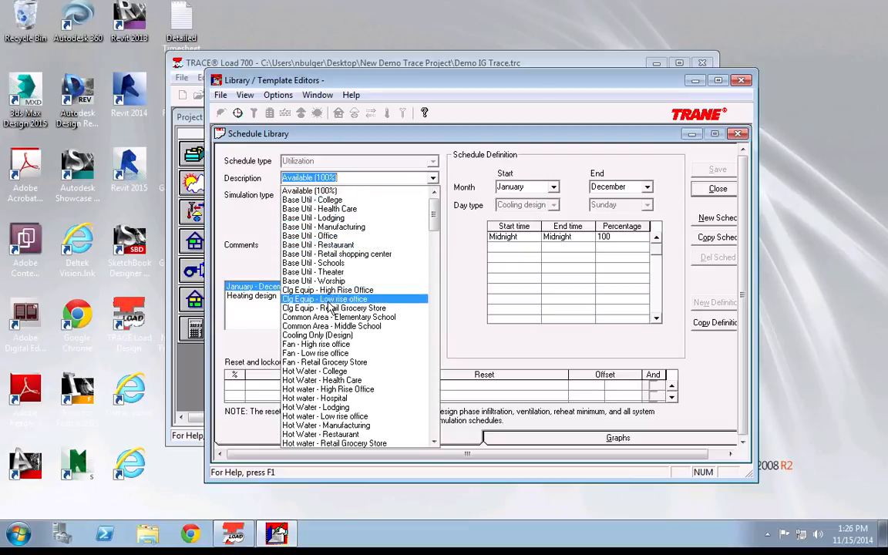
{"action": "left_click", "coordinate": [325, 299]}
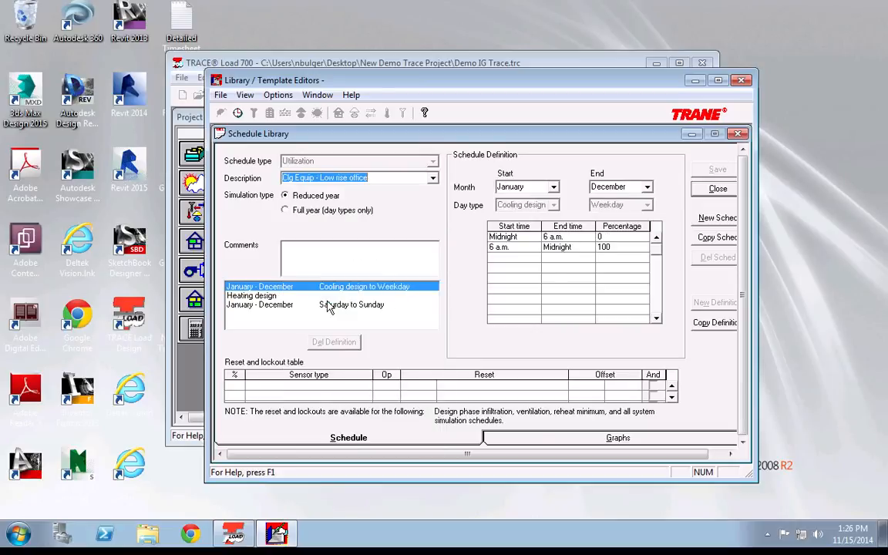
{"action": "left_click", "coordinate": [432, 178]}
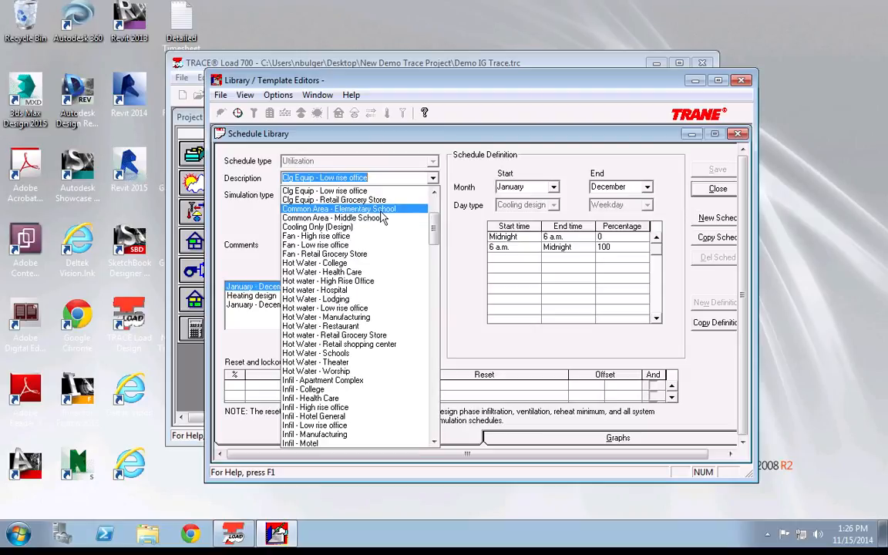
{"action": "left_click", "coordinate": [340, 209]}
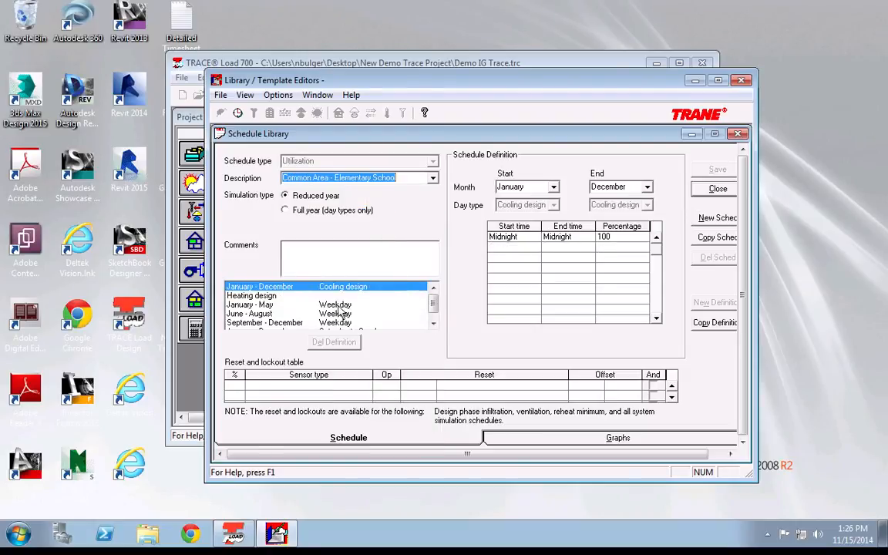
{"action": "left_click", "coordinate": [433, 178]}
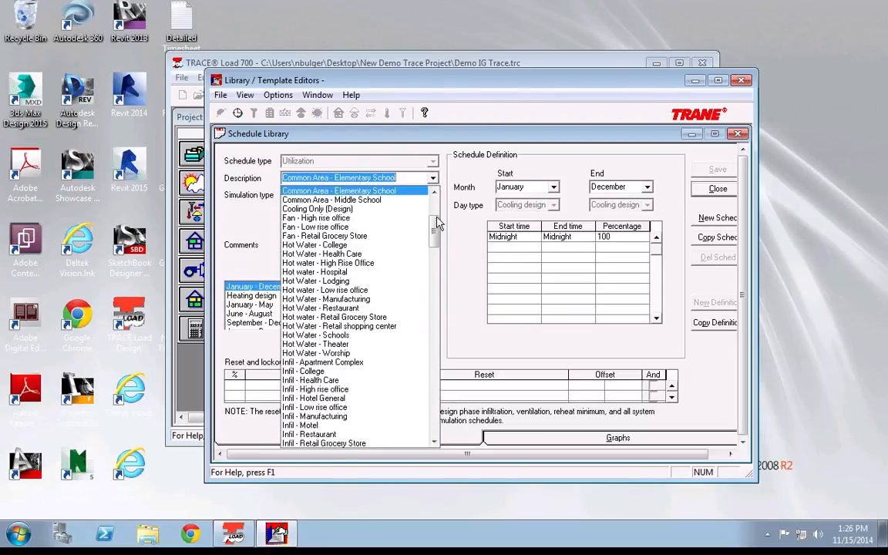
{"action": "scroll", "scroll_direction": "down", "scroll_amount": 3}
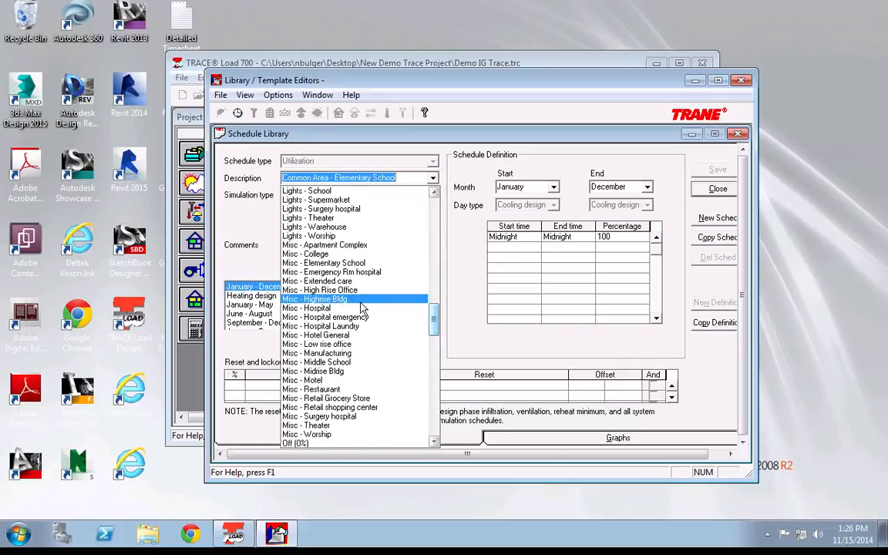
{"action": "left_click", "coordinate": [315, 299]}
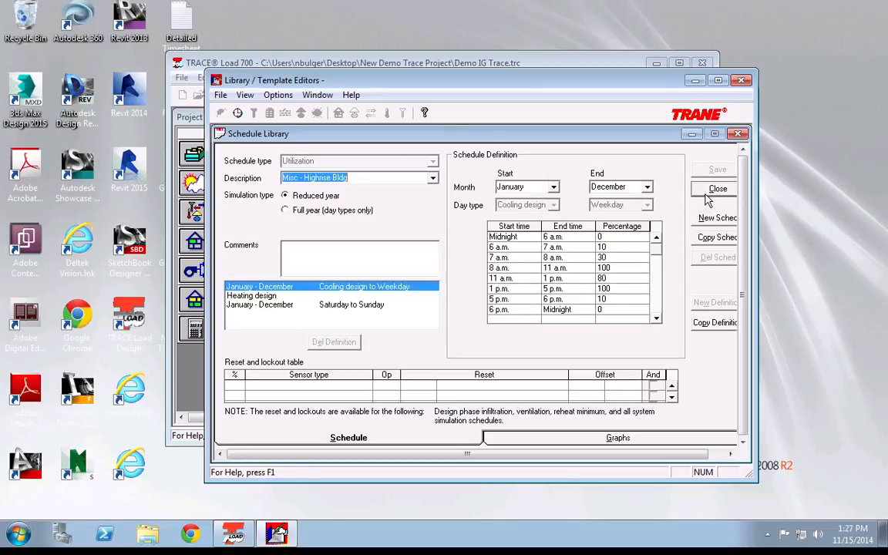
Close the Schedule and Materials libraries, then open and close Construction Types
{"action": "left_click", "coordinate": [716, 188]}
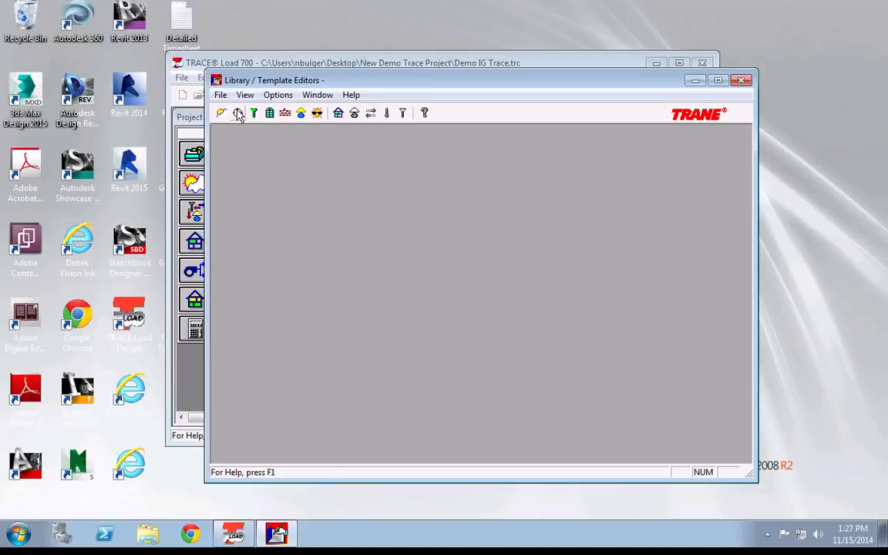
{"action": "mouse_move", "coordinate": [270, 112]}
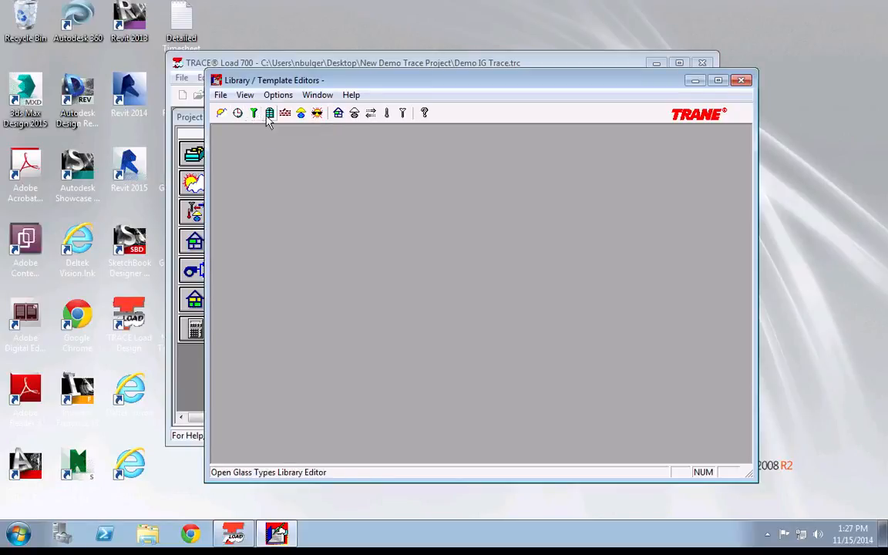
{"action": "mouse_move", "coordinate": [270, 114]}
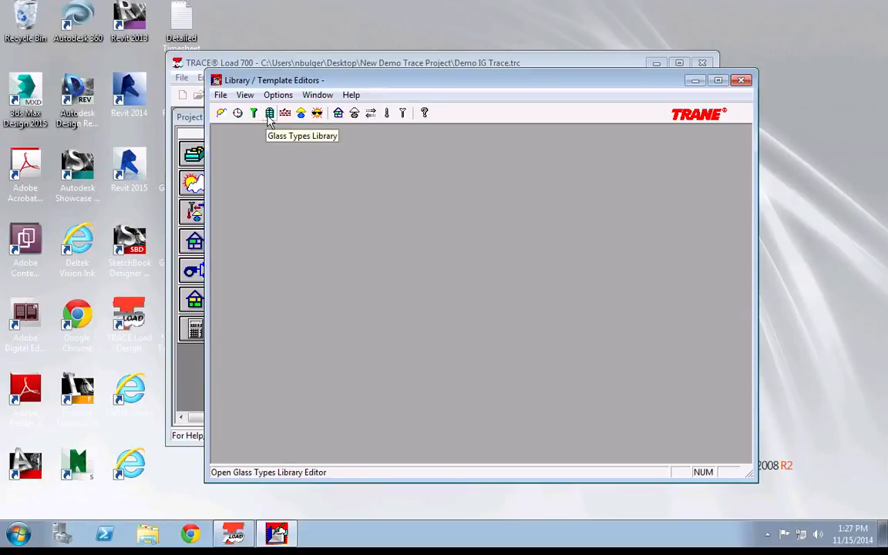
{"action": "mouse_move", "coordinate": [285, 114]}
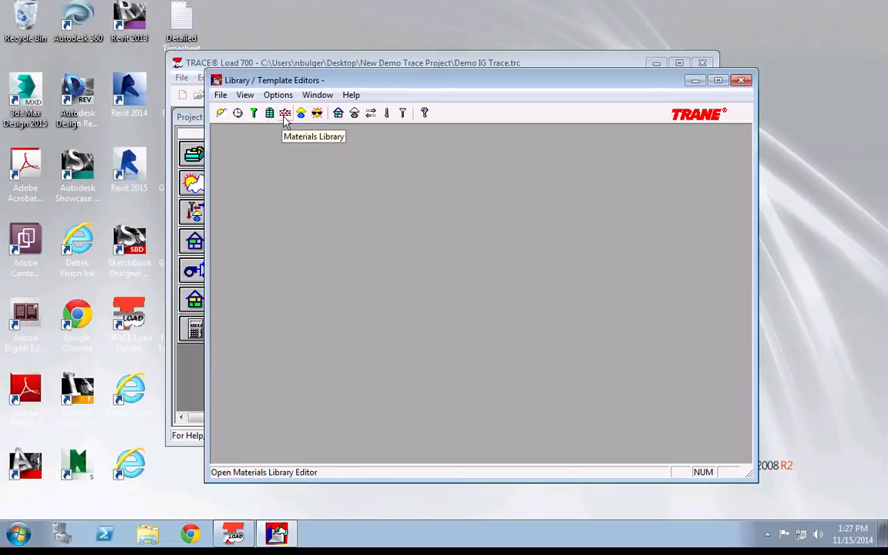
{"action": "mouse_move", "coordinate": [300, 112]}
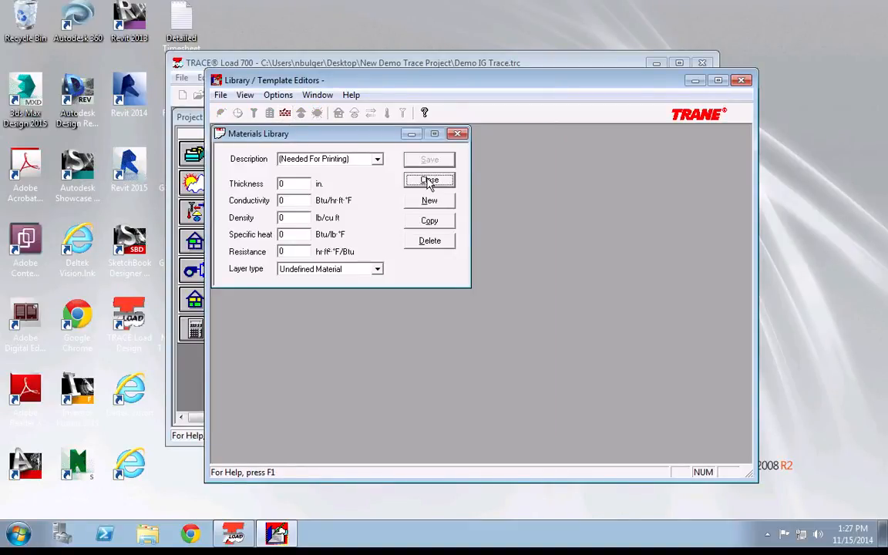
{"action": "left_click", "coordinate": [429, 181]}
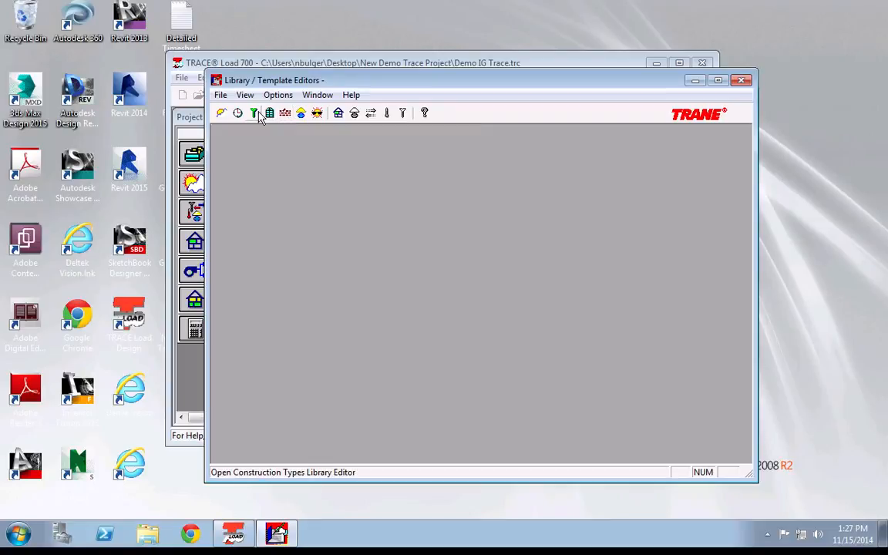
{"action": "left_click", "coordinate": [253, 112]}
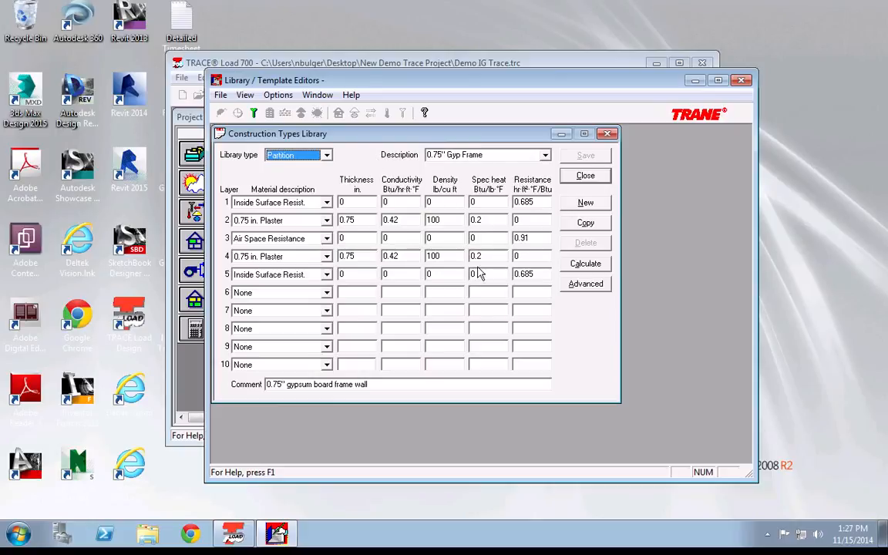
{"action": "left_click", "coordinate": [585, 175]}
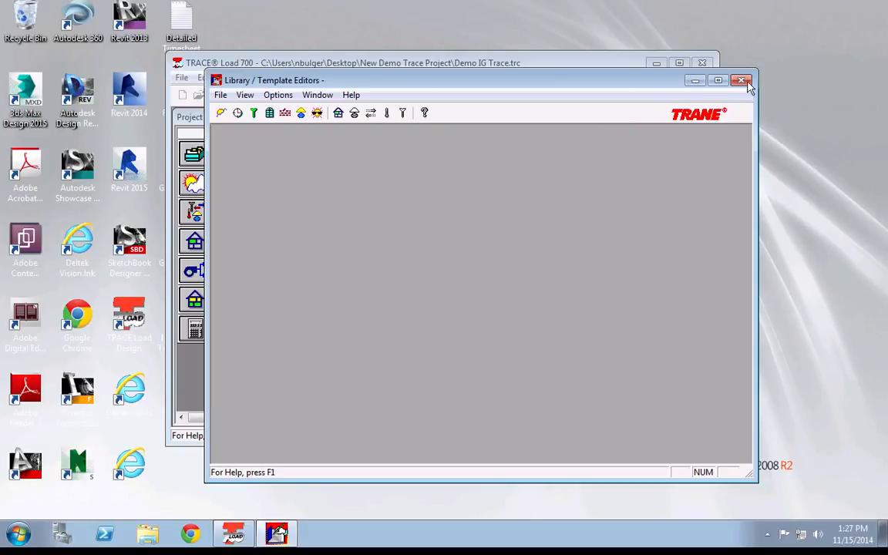
Close the editors and review the rooms, systems, room assignment and weather navigator steps
{"action": "left_click", "coordinate": [742, 80]}
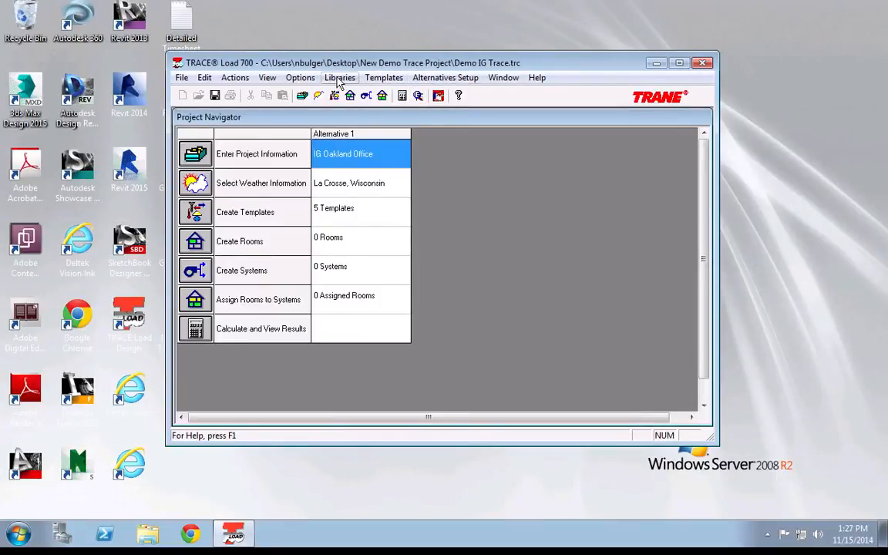
{"action": "left_click", "coordinate": [359, 211]}
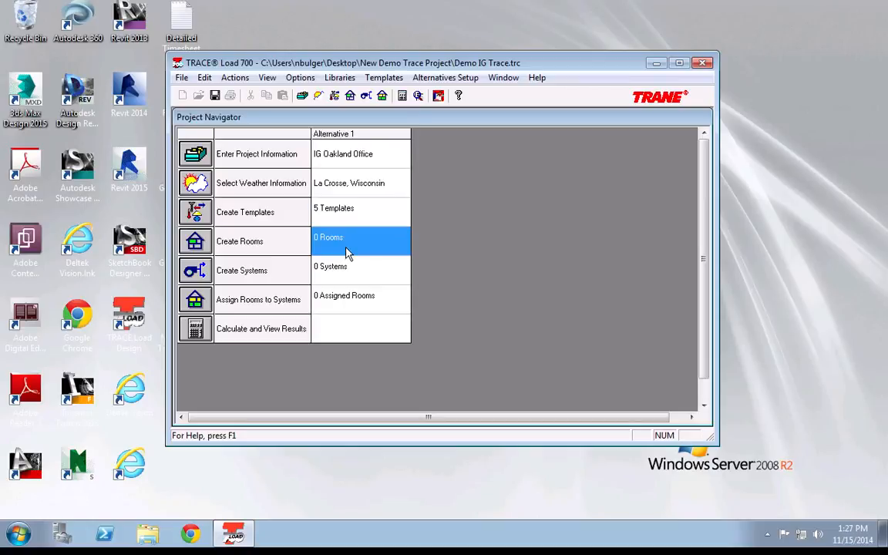
{"action": "left_click", "coordinate": [330, 266]}
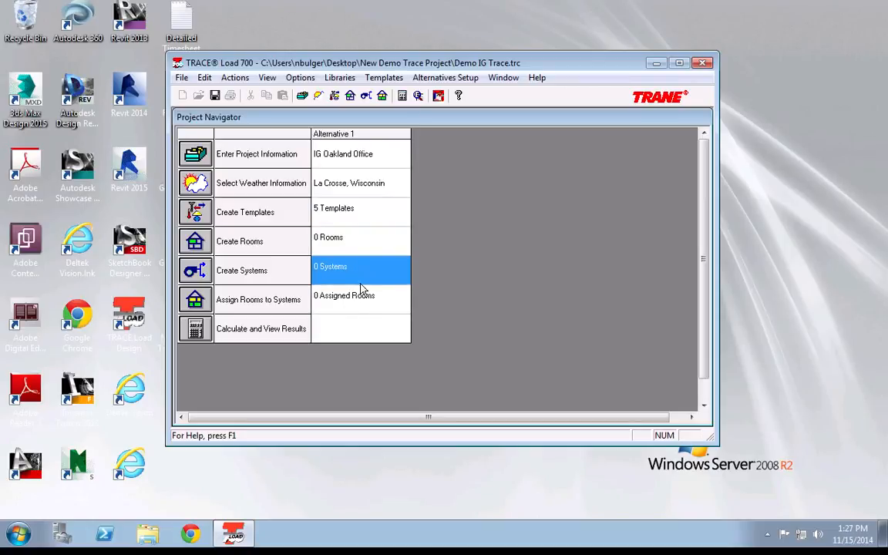
{"action": "left_click", "coordinate": [360, 299]}
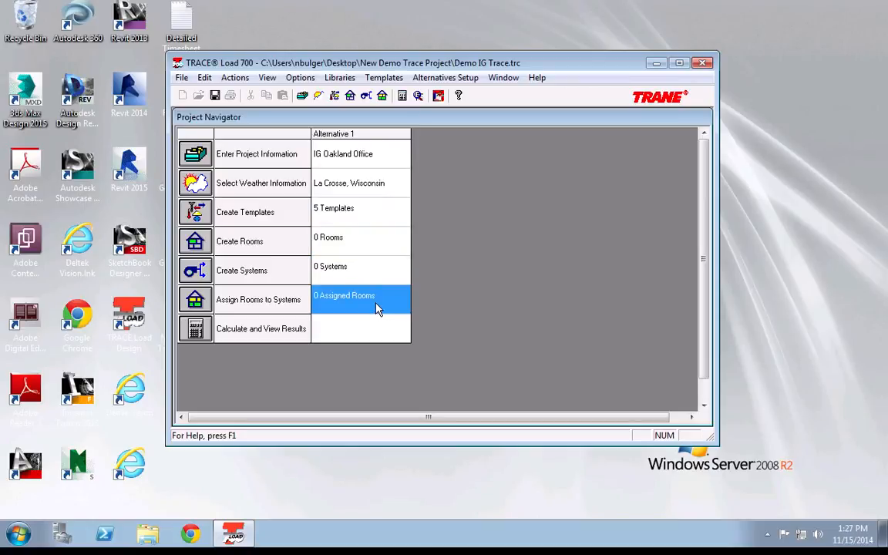
{"action": "left_click", "coordinate": [359, 236]}
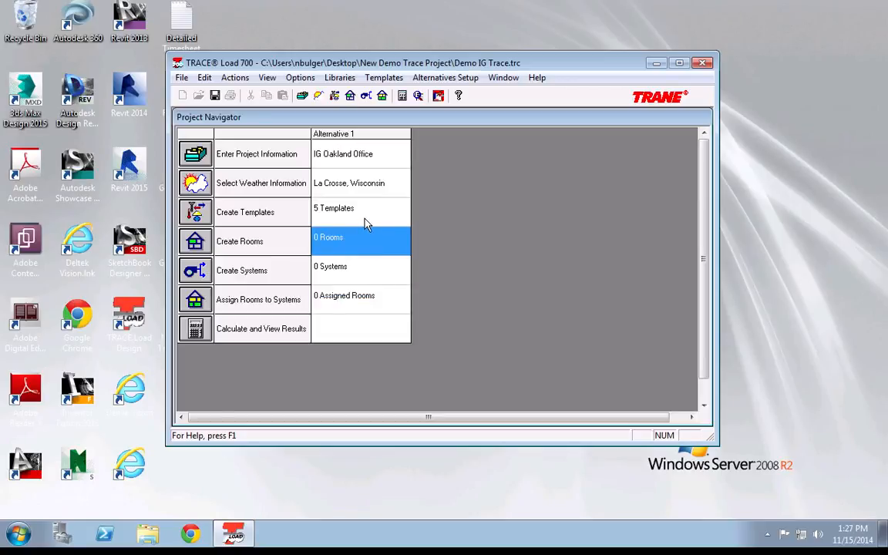
{"action": "left_click", "coordinate": [348, 183]}
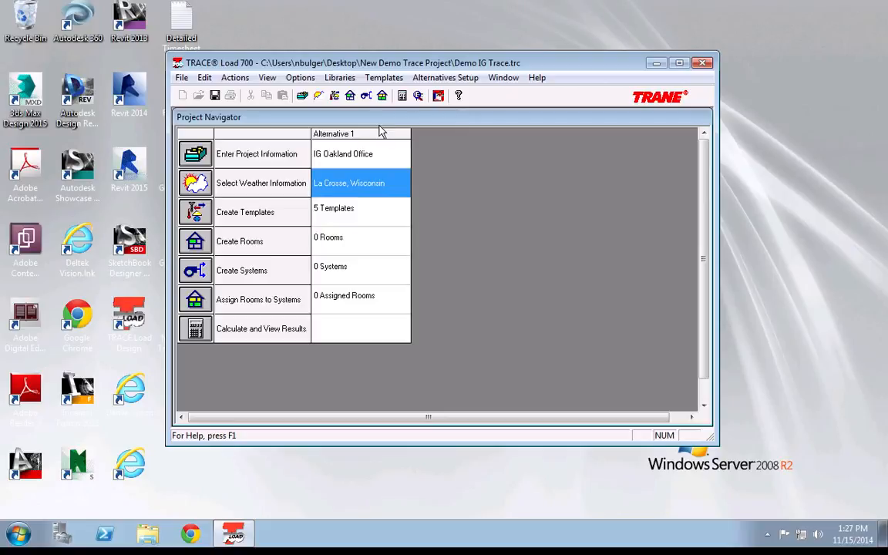